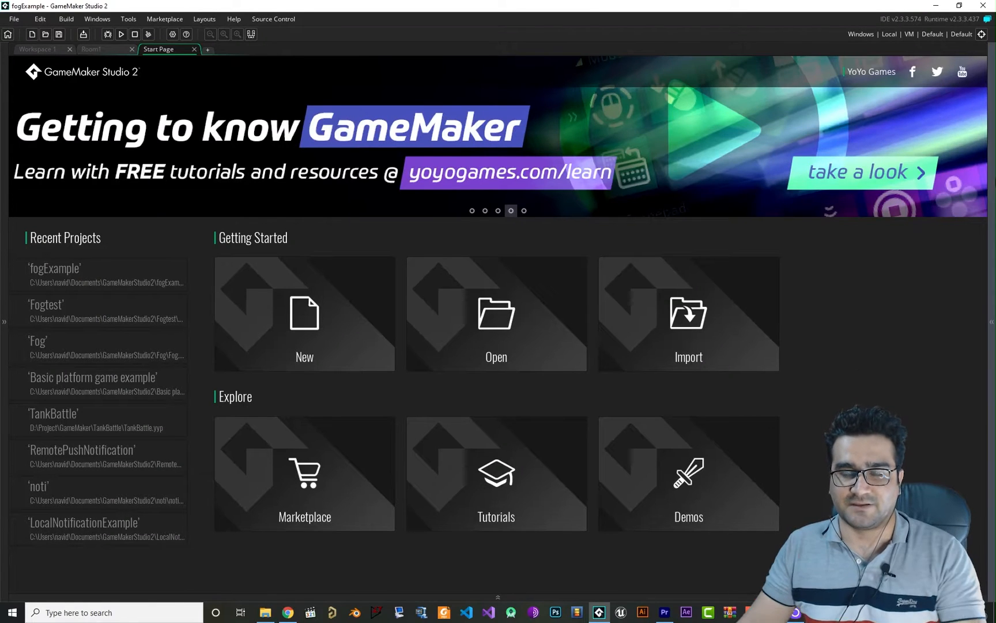
Create a new GameMaker Language project and save it as FOGS.
left_click(304, 313)
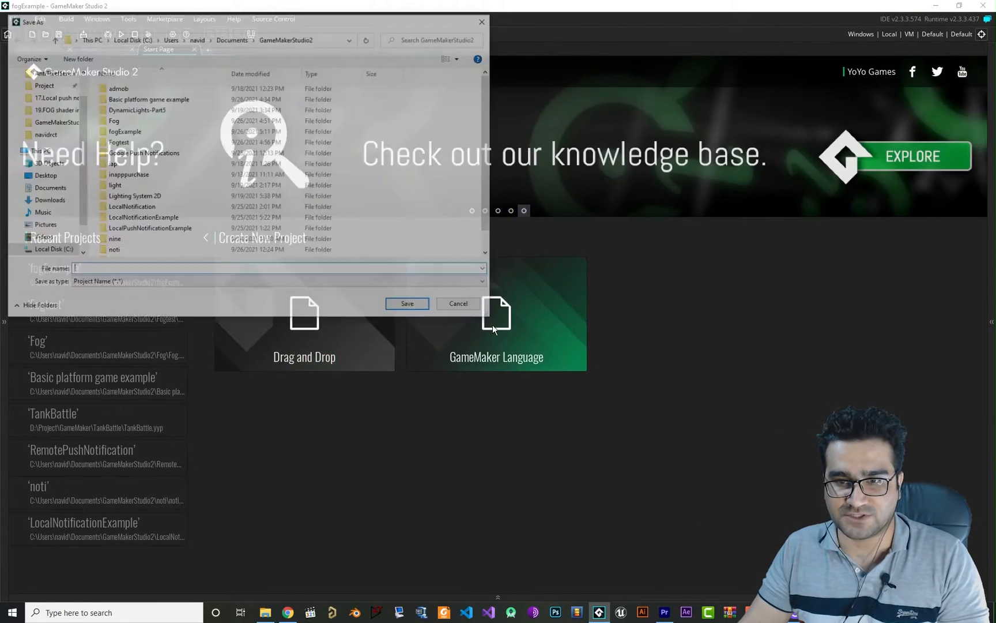
type("FOGS")
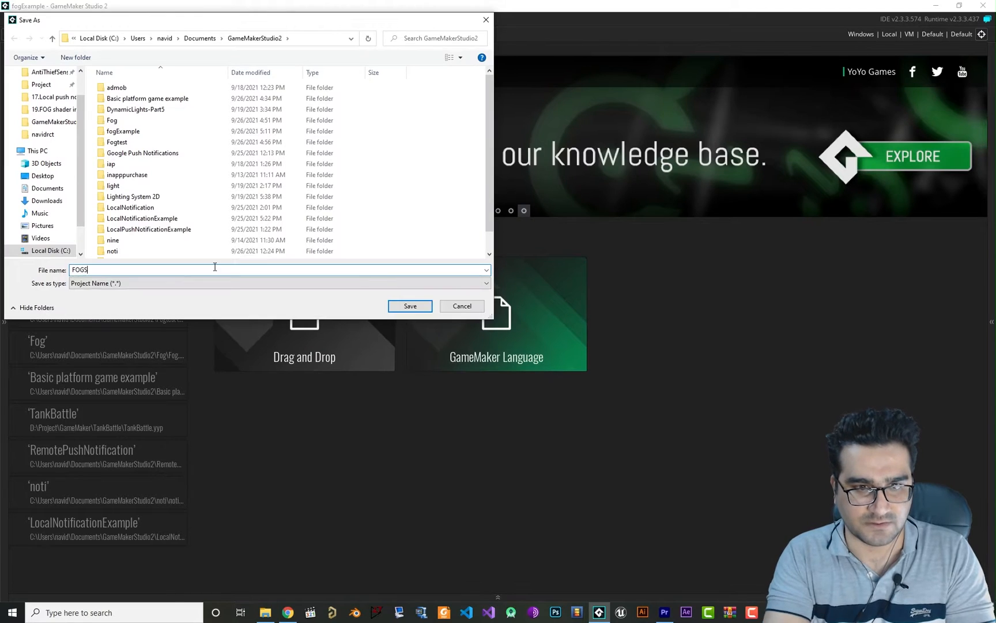
left_click(410, 305)
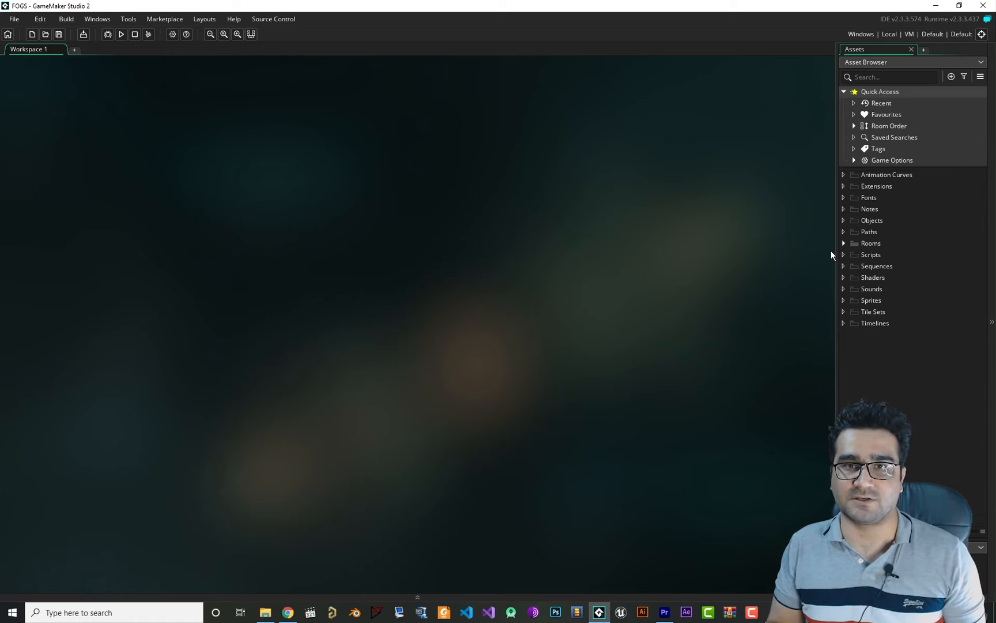
Bring up the fog shader asset page in the Marketplace and add it to the account.
left_click(164, 18)
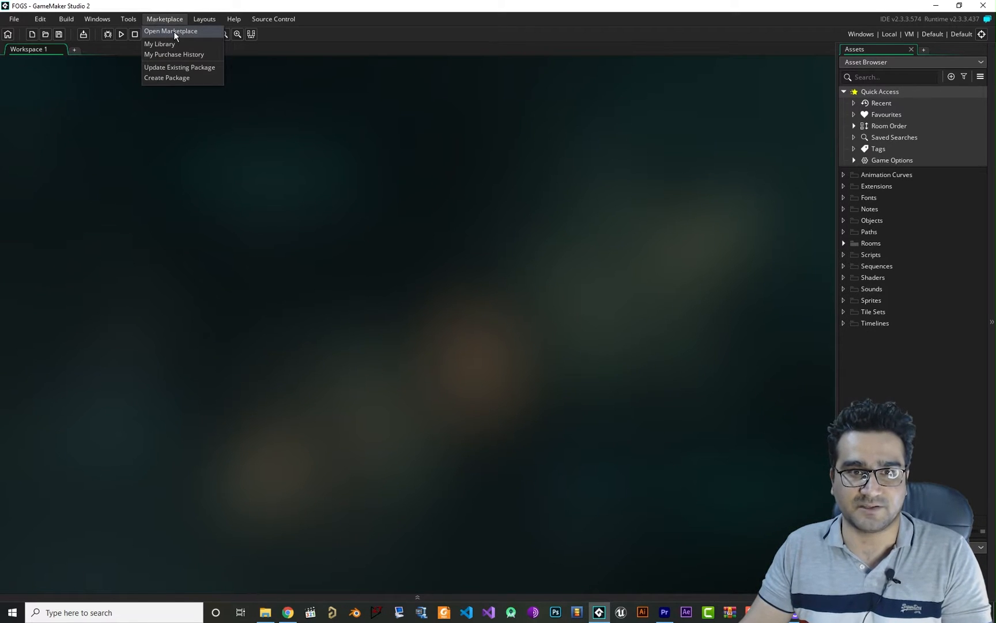
mouse_move(312, 577)
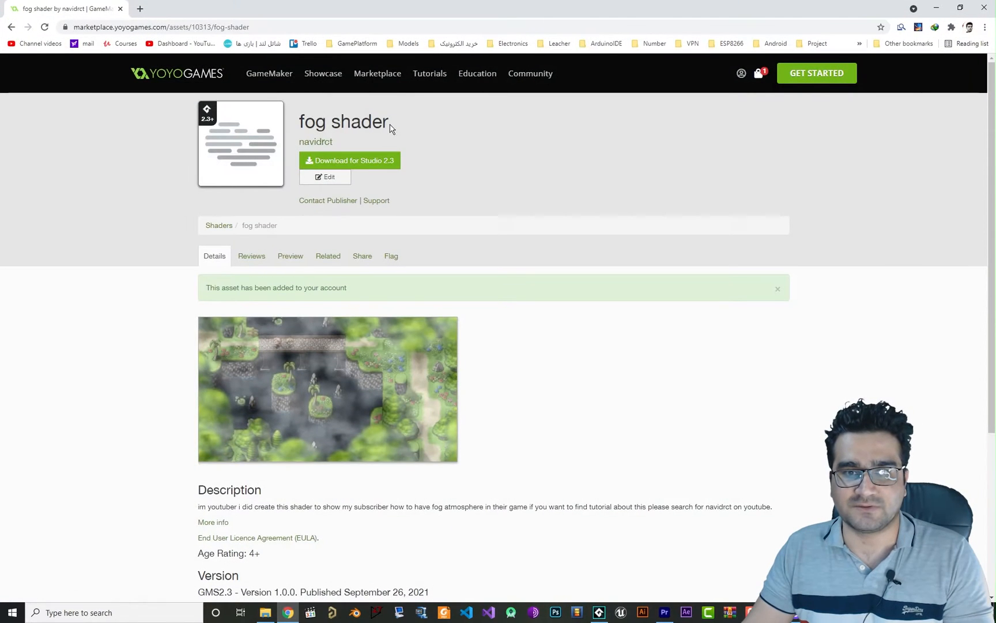
double_click(369, 122)
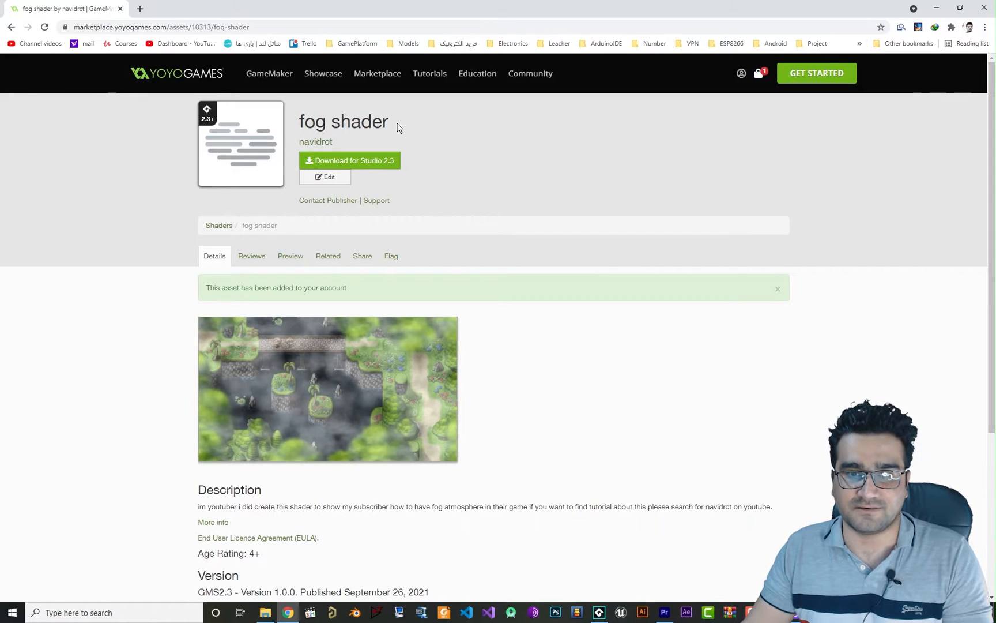
double_click(344, 121)
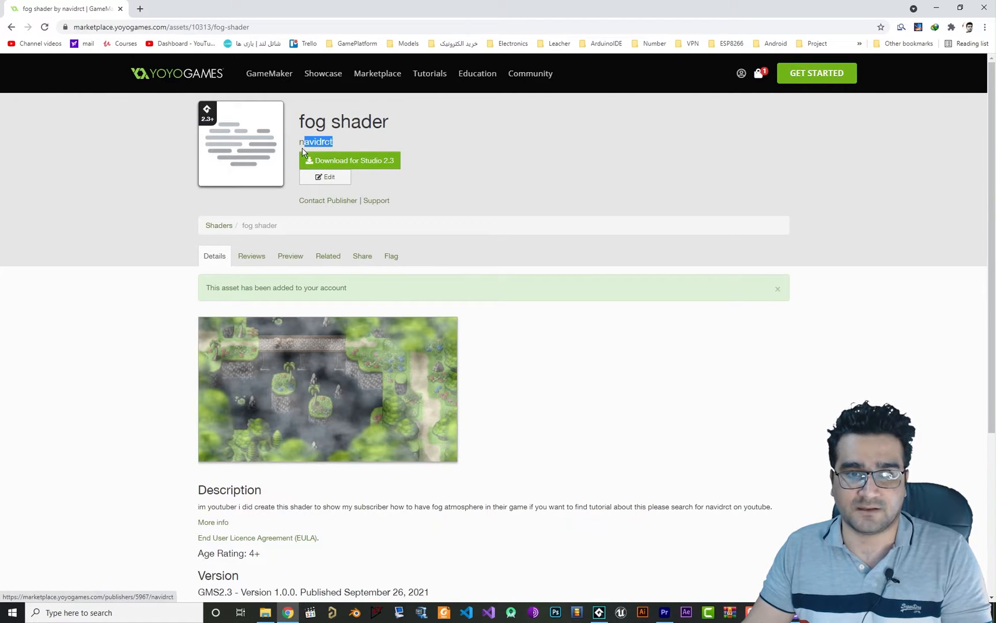
mouse_move(352, 139)
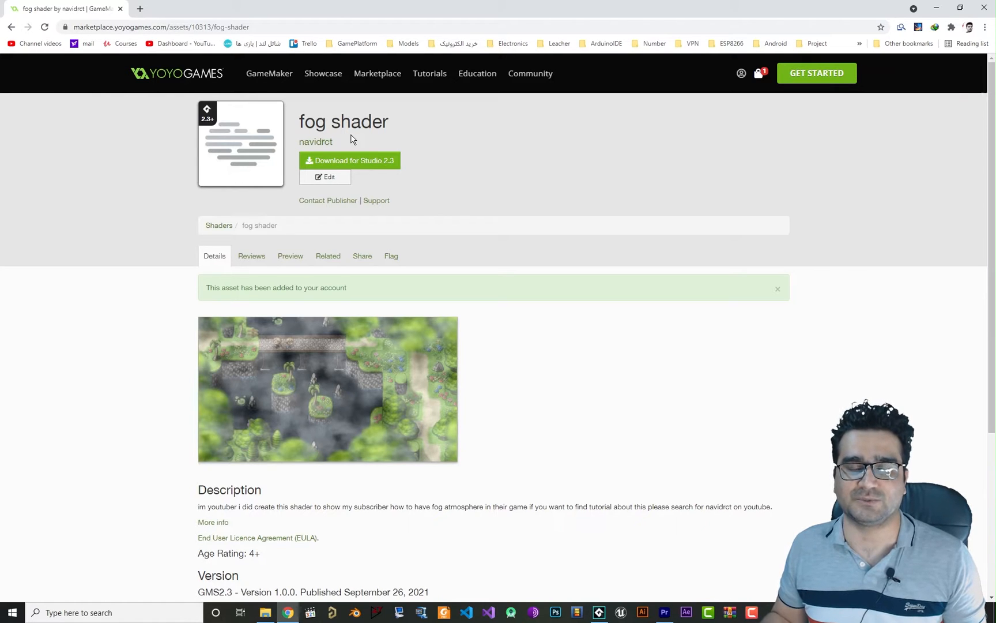
mouse_move(327, 200)
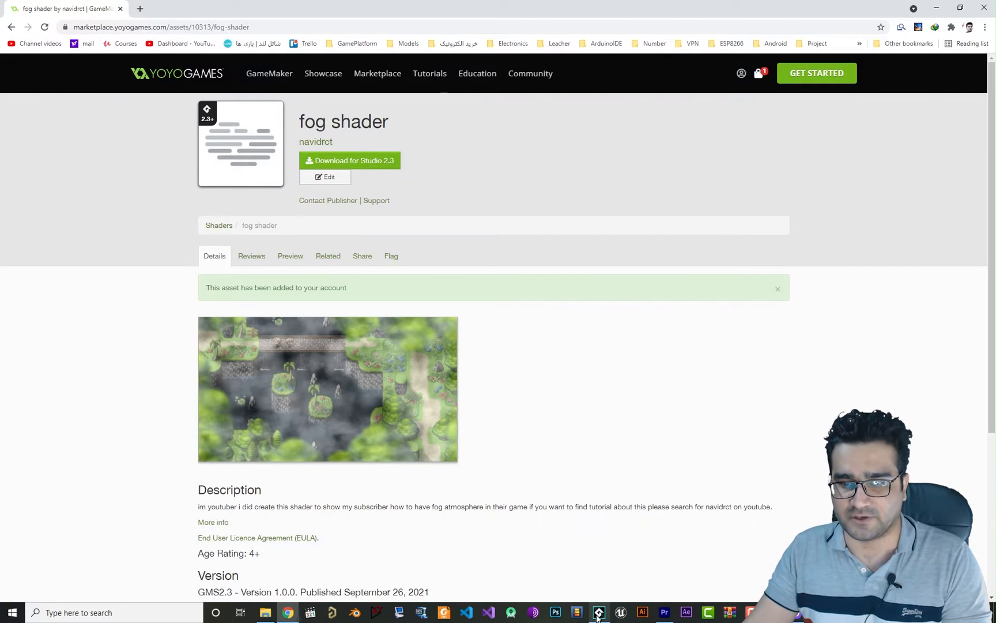
Refresh My Library, select the fog shader asset and download its package.
left_click(597, 612)
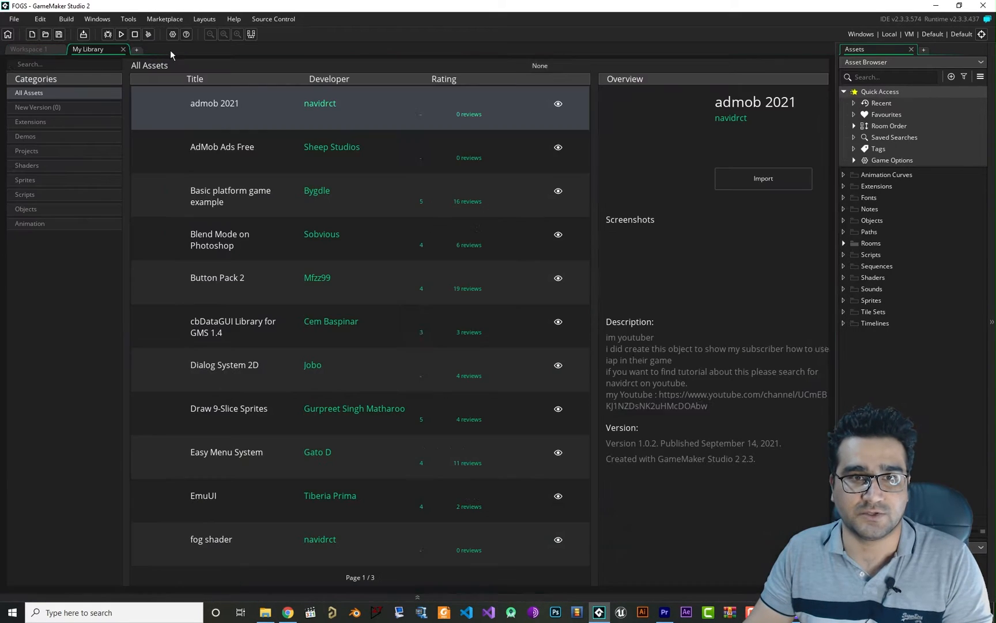
left_click(520, 65)
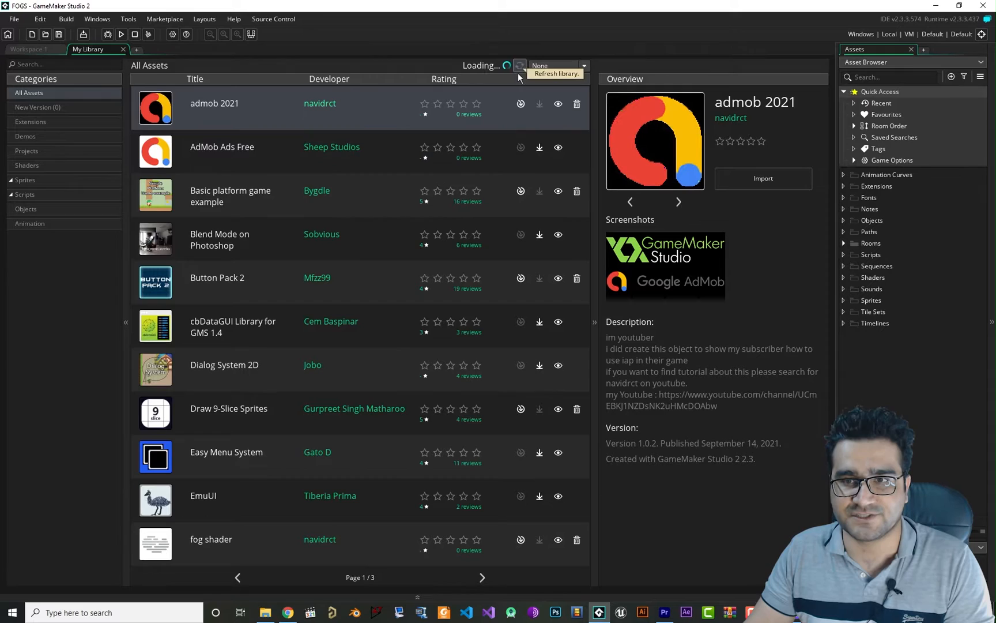
left_click(210, 538)
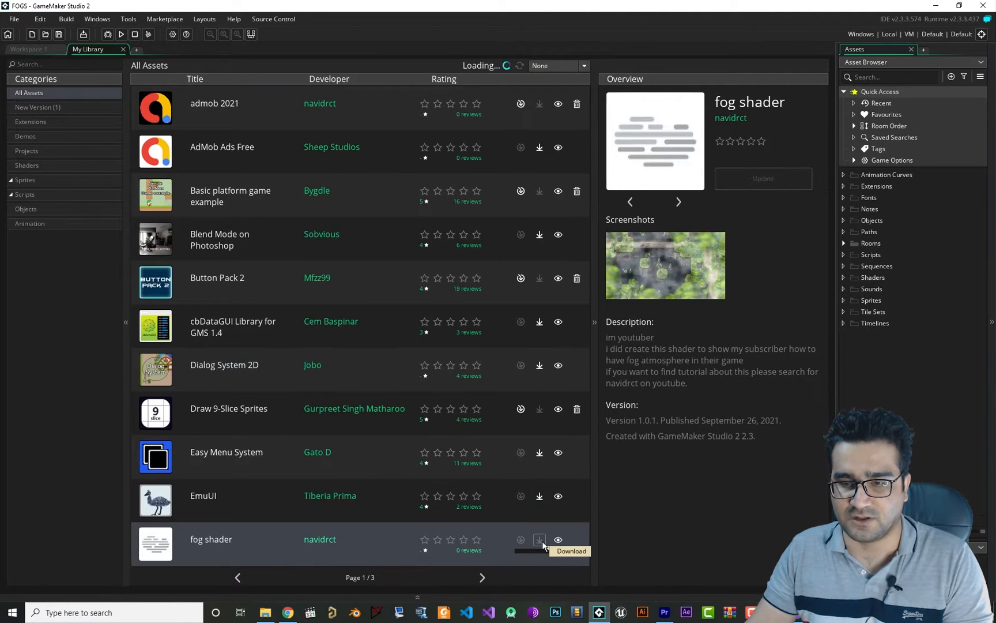
left_click(520, 539)
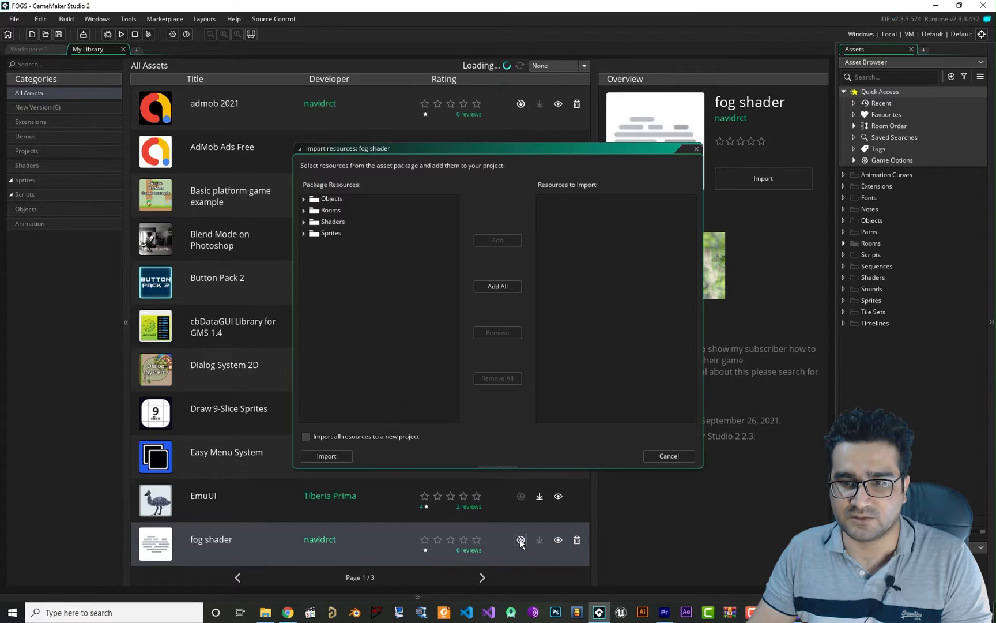
Import all package resources except the conflicting Rooms group, then close the library.
left_click(497, 286)
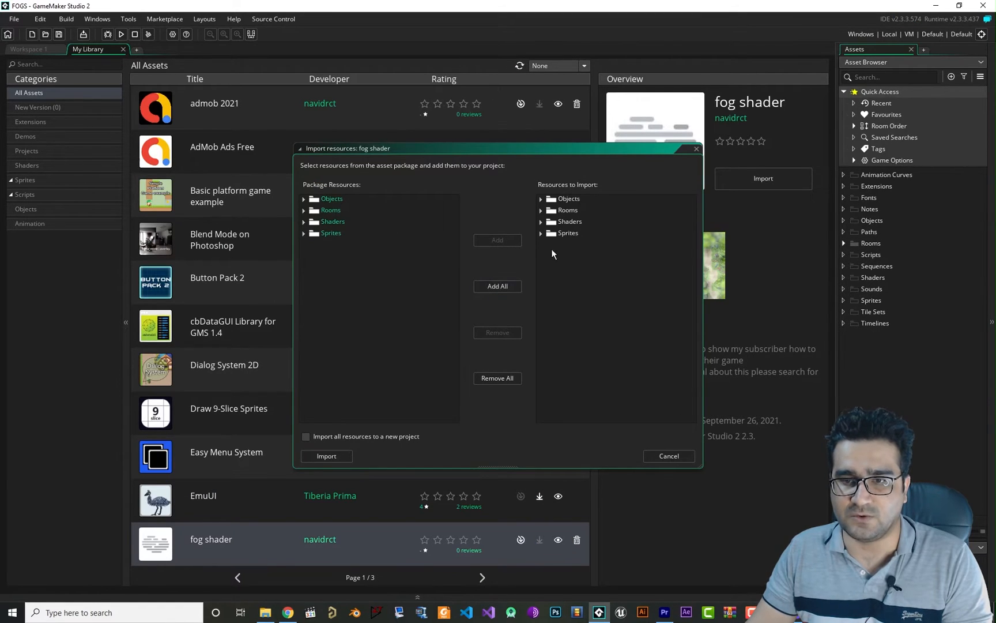
left_click(326, 456)
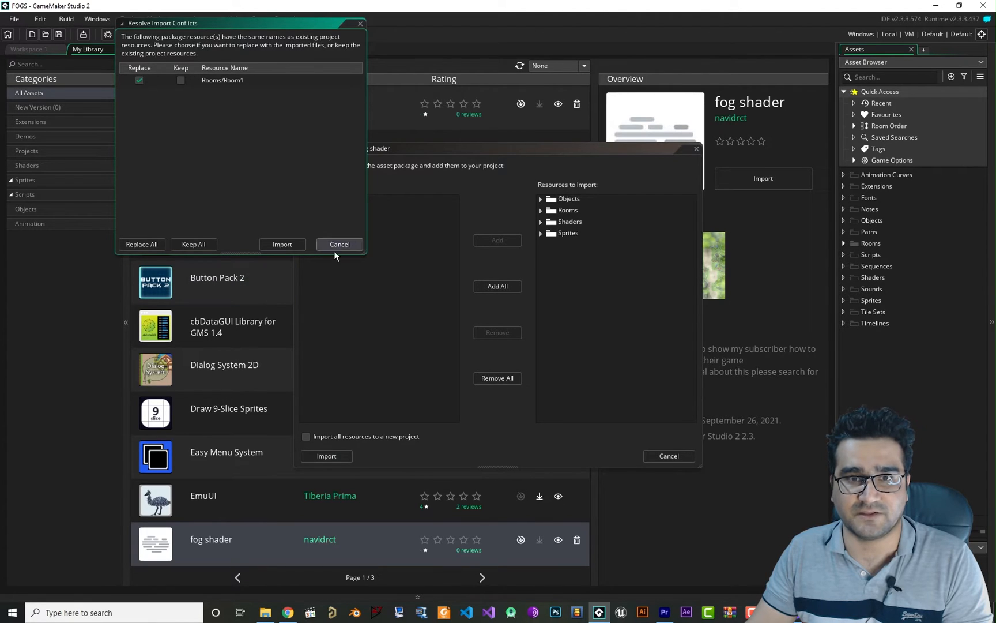
left_click(339, 244)
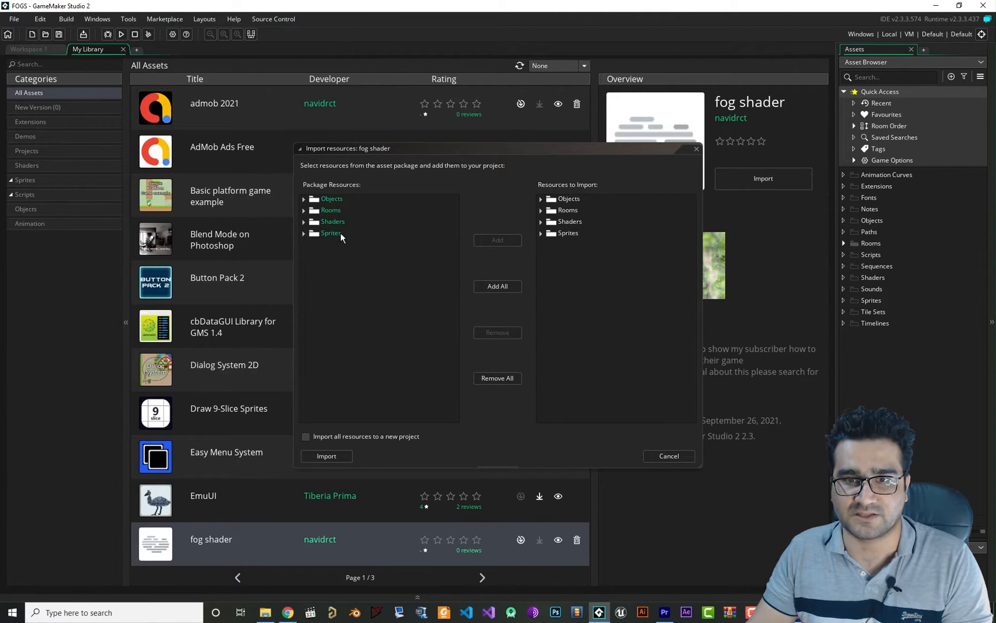
left_click(567, 210)
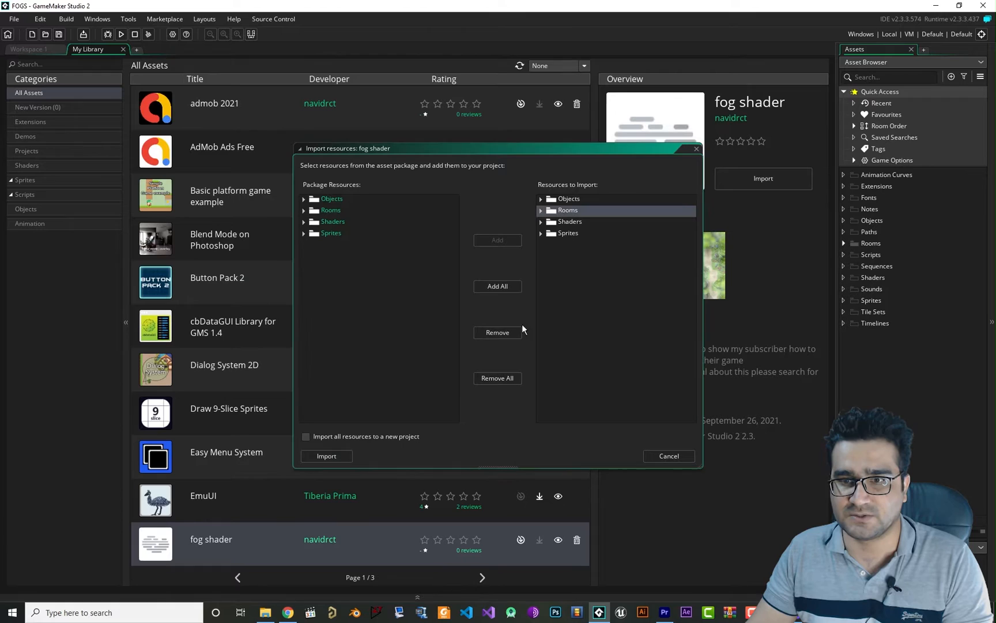
left_click(497, 332)
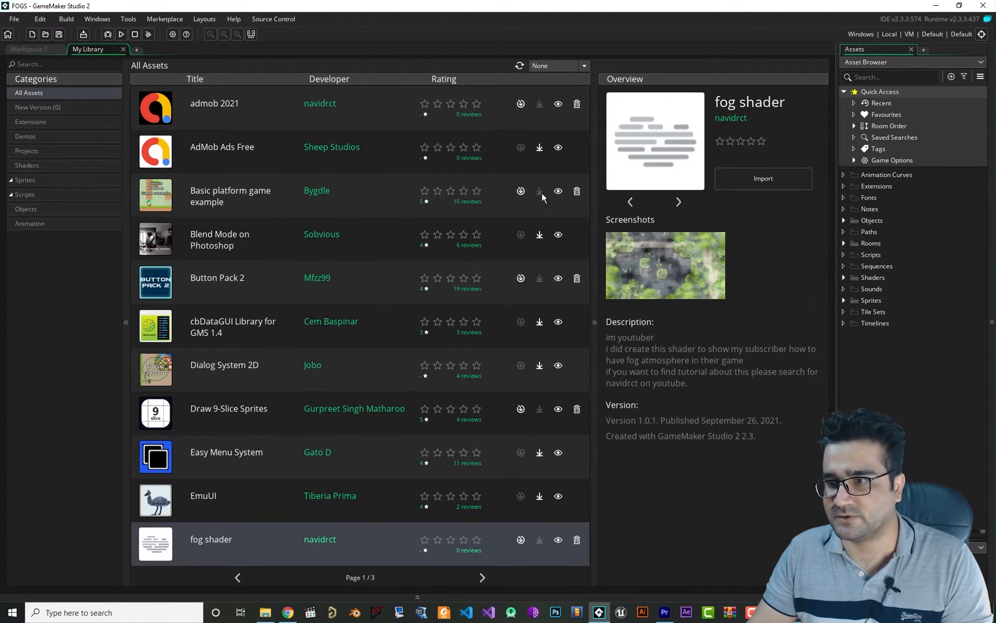
left_click(122, 48)
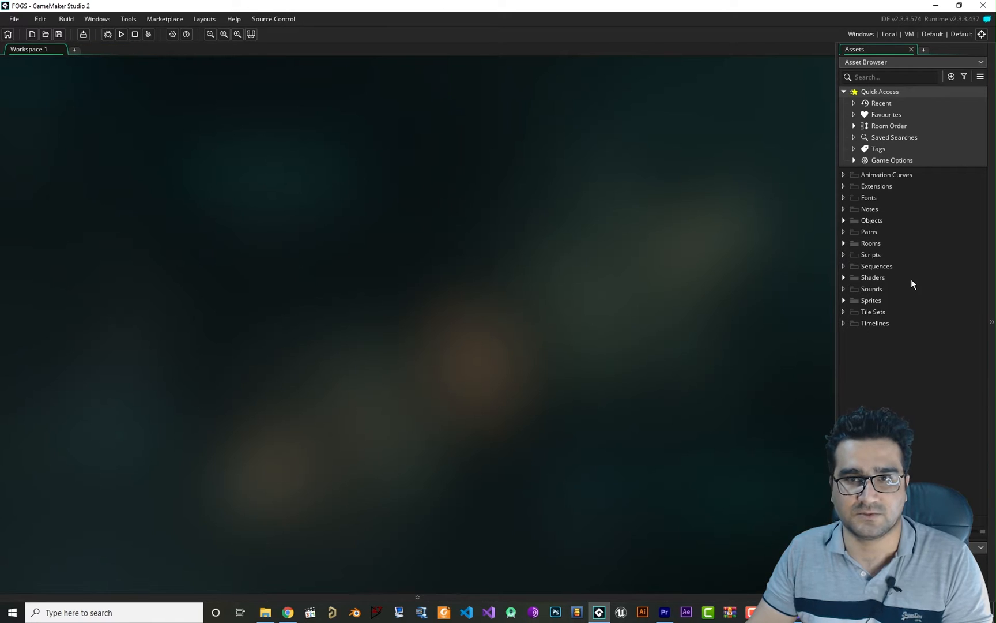
Place an obj_fog instance at Room1's top-left corner, stretch it over the room and run.
left_click(871, 242)
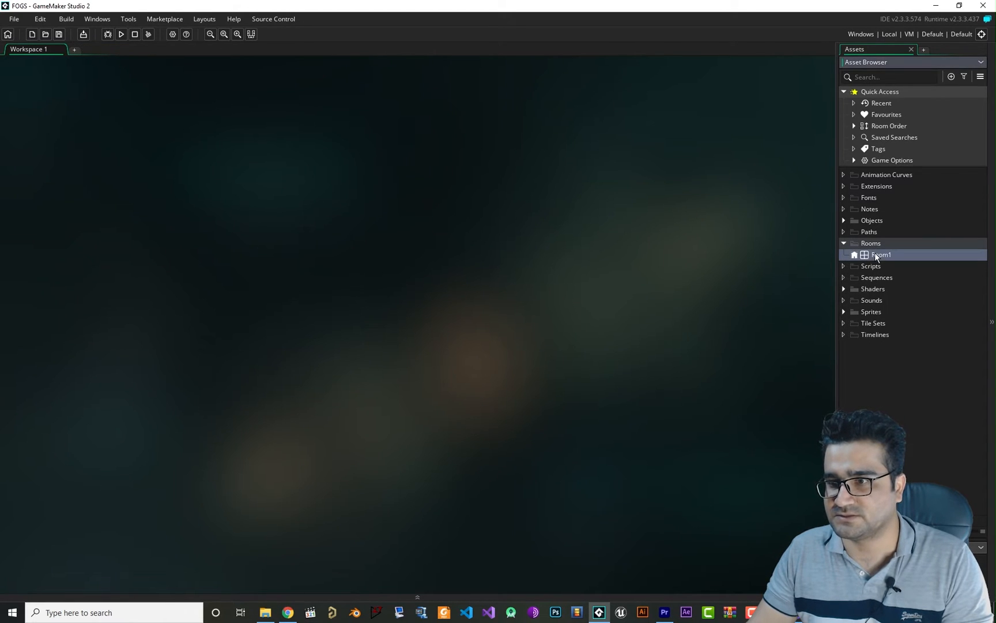
double_click(882, 254)
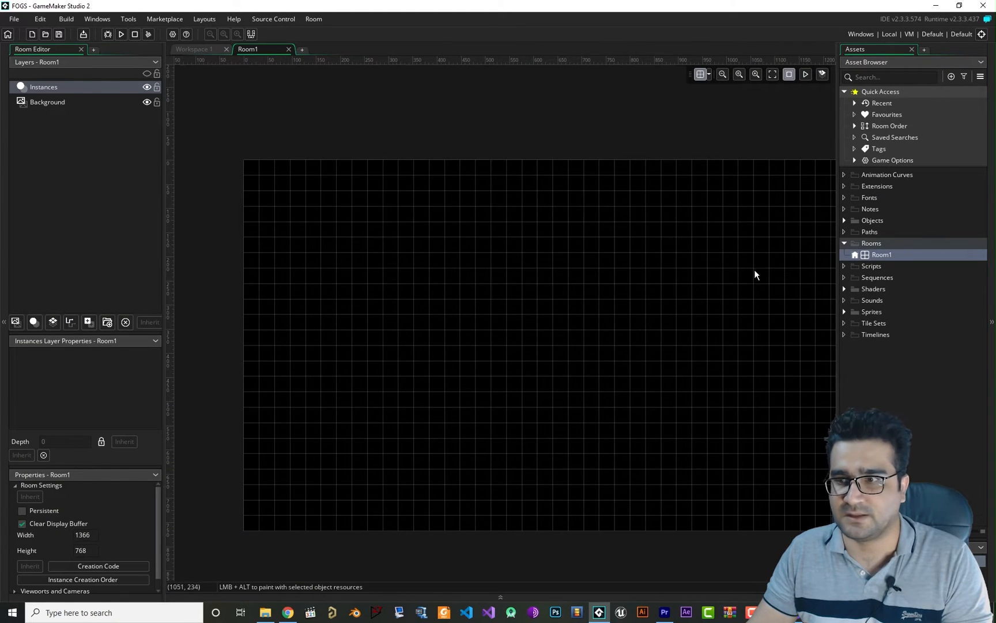
left_click(854, 220)
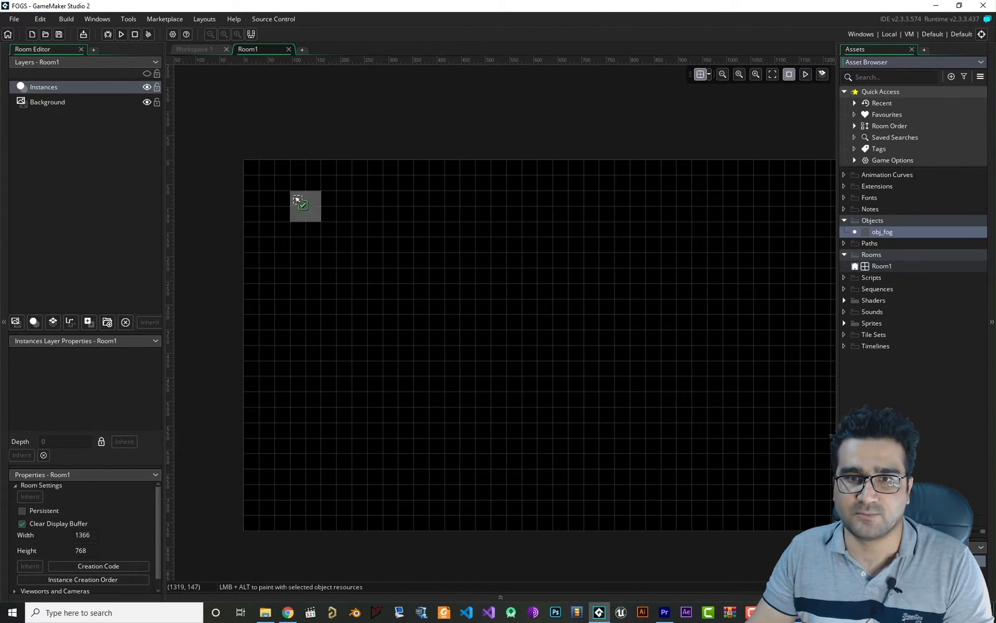
left_click(259, 177)
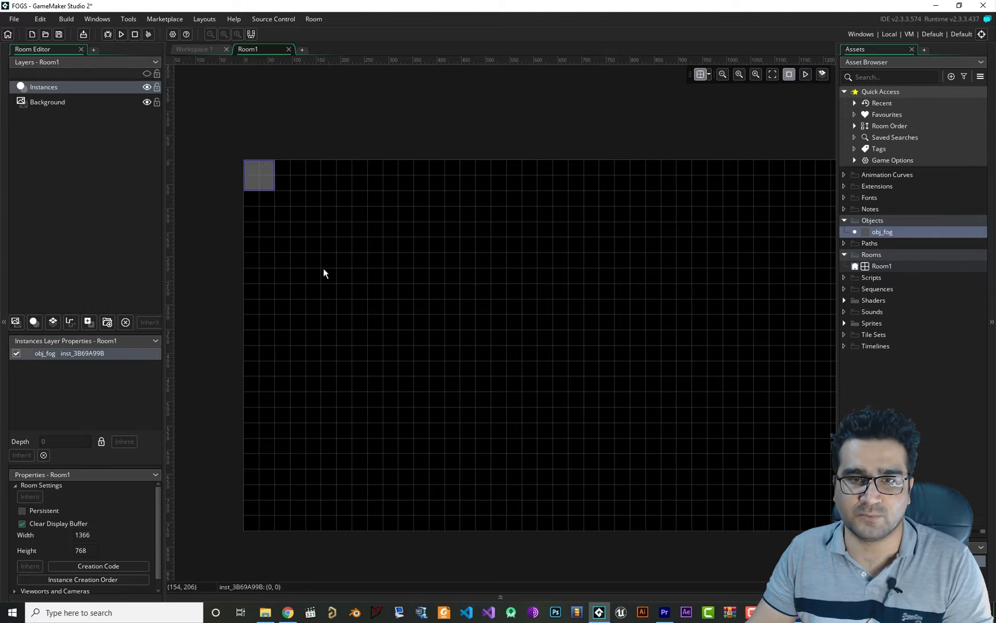
mouse_move(374, 291)
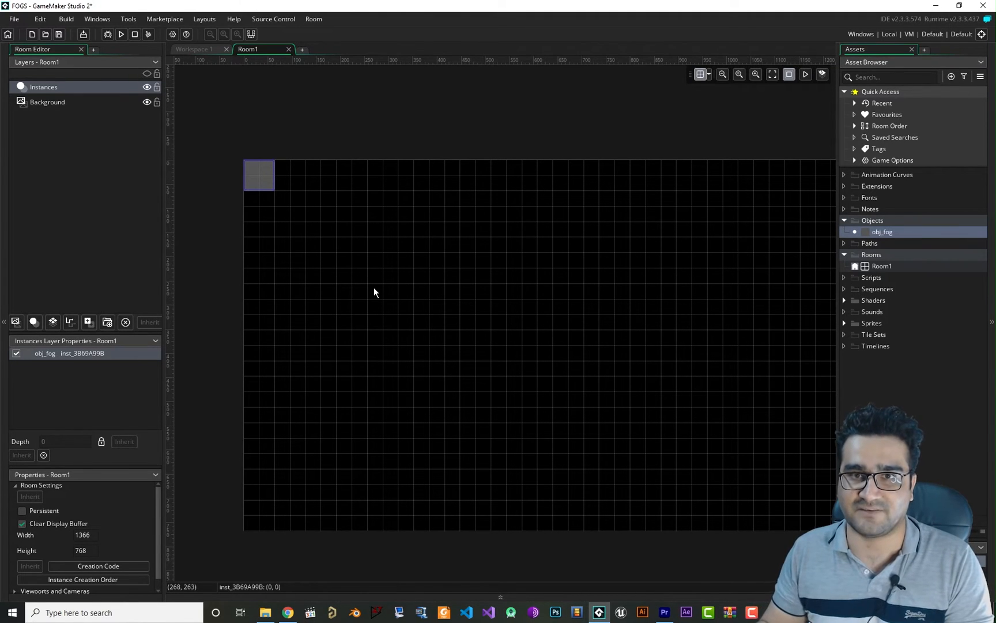
mouse_move(275, 193)
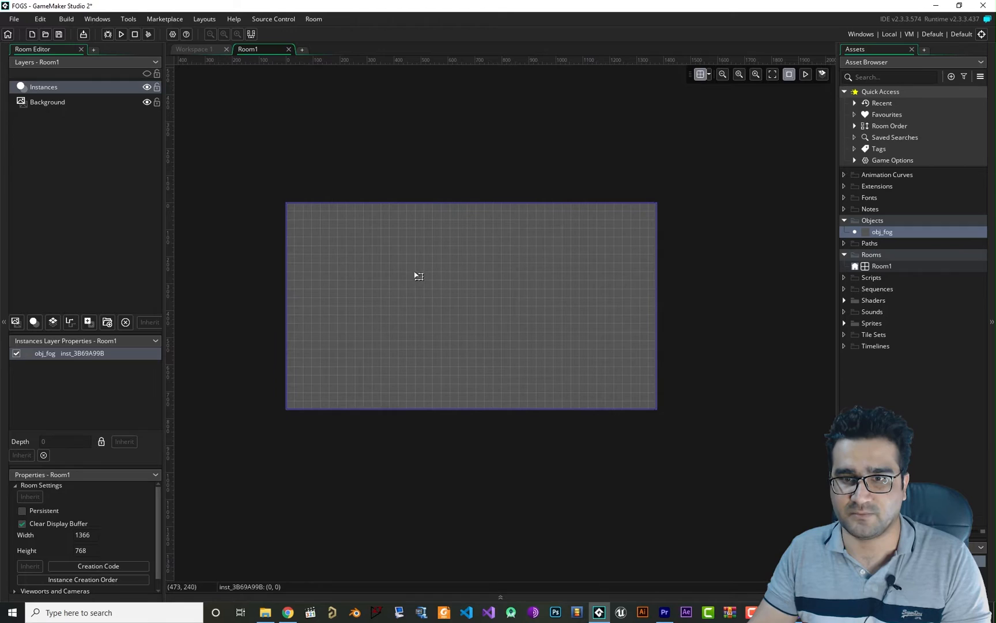
left_click(120, 35)
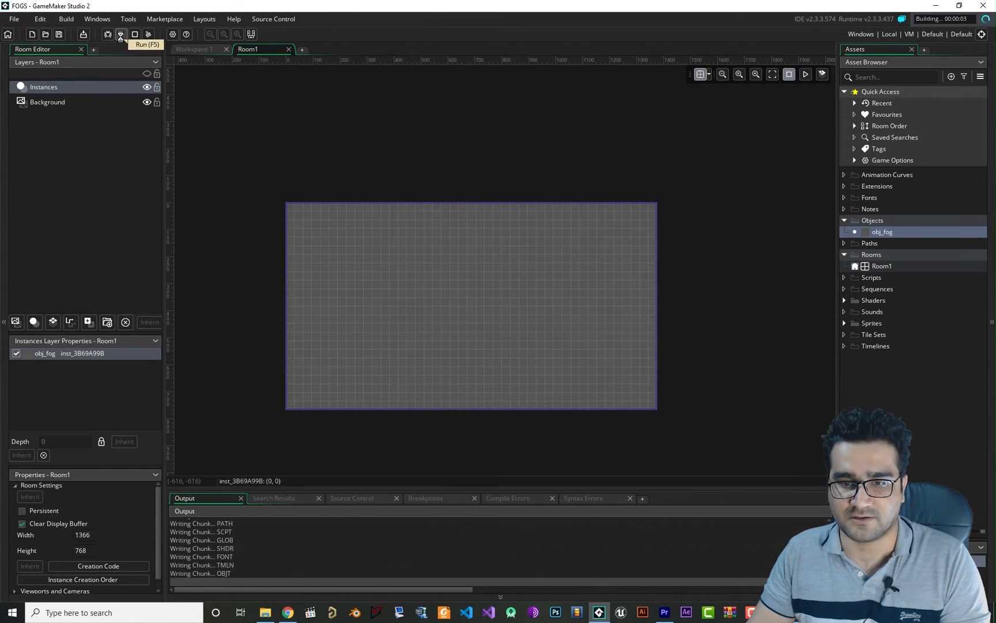
left_click(120, 35)
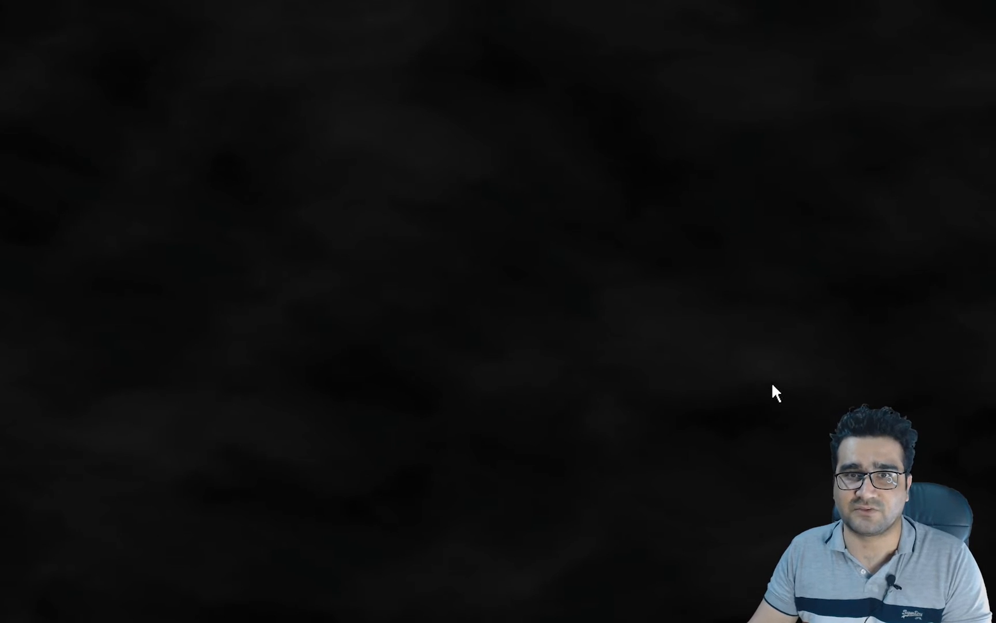
mouse_move(854, 374)
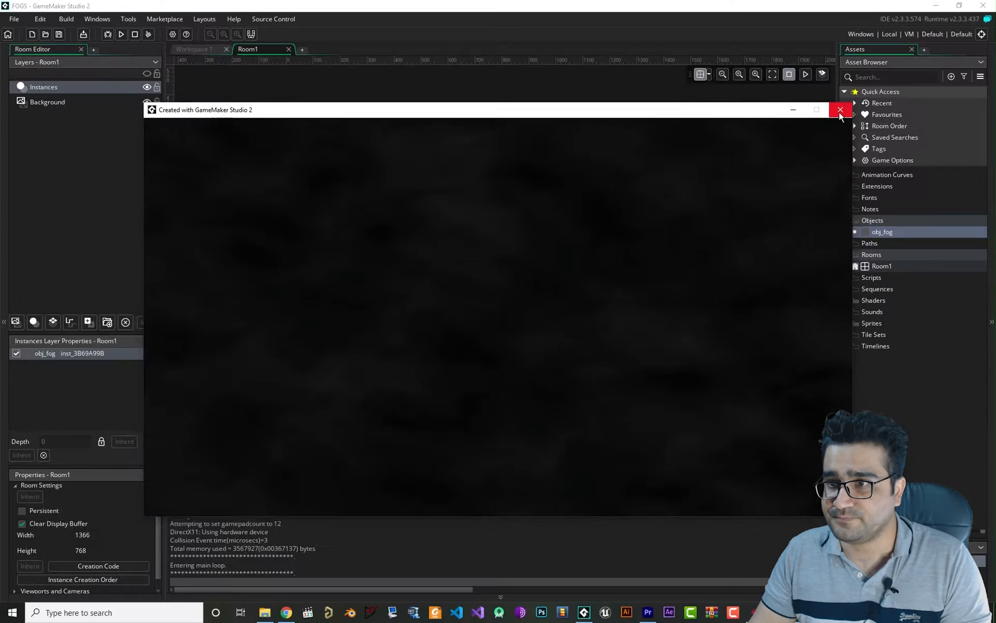
left_click(840, 110)
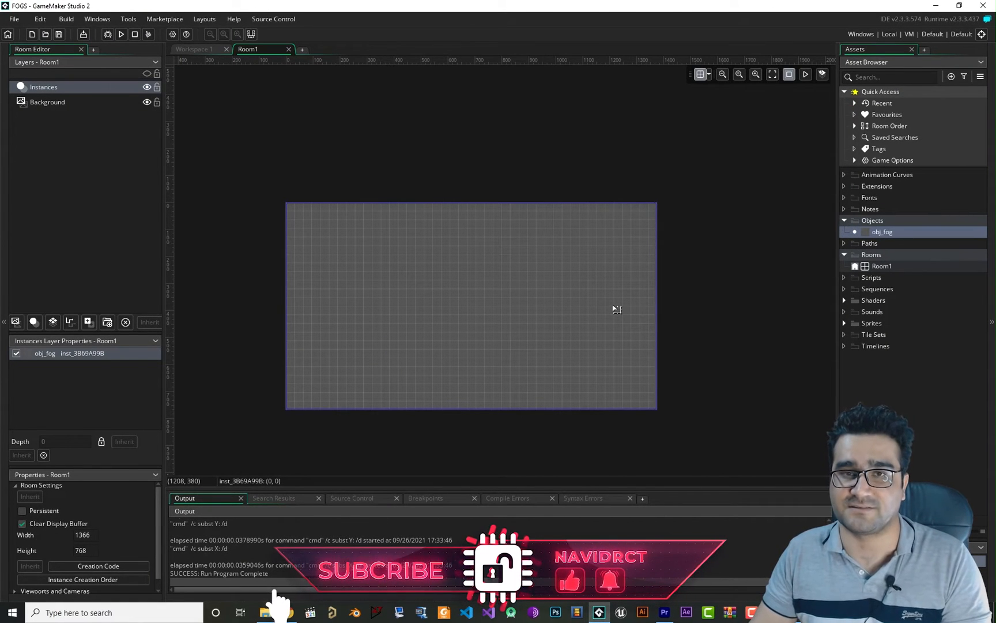
mouse_move(842, 305)
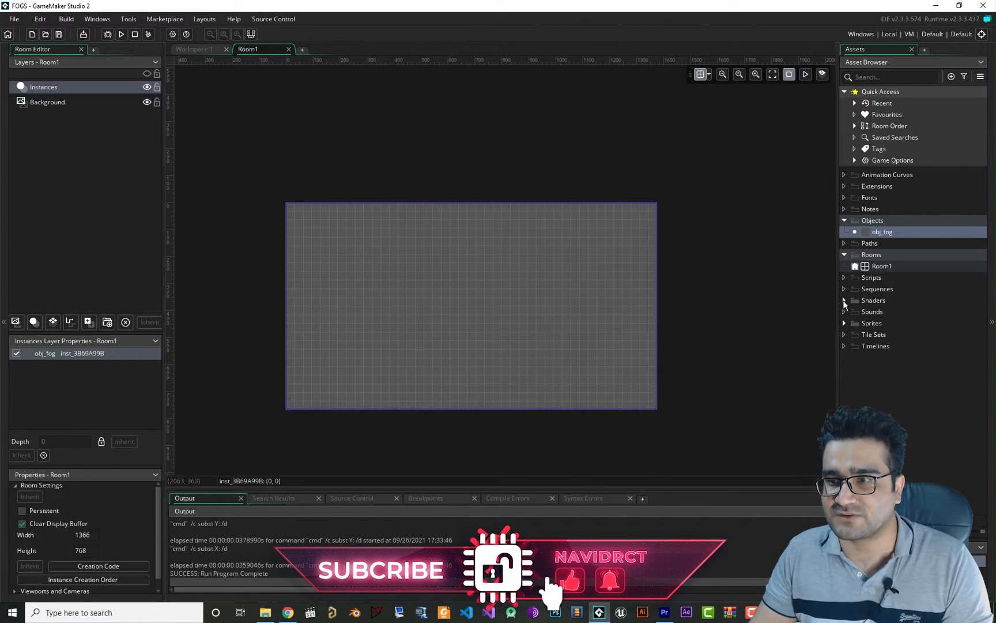
Raise the fog instance's FogAlpha variable from 0.1 to 0.3 and run the game.
left_click(845, 300)
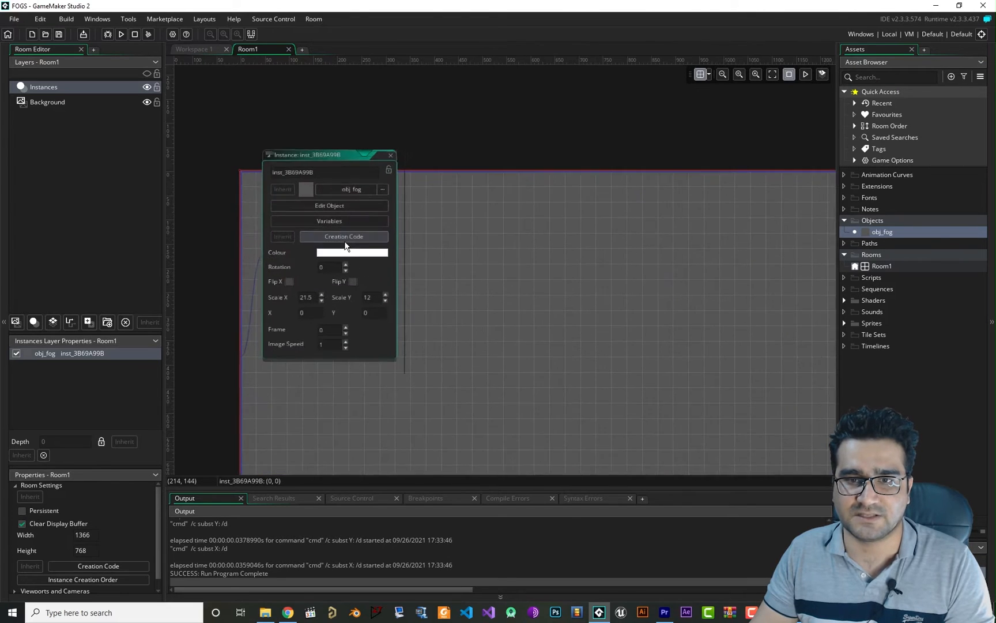
left_click(329, 220)
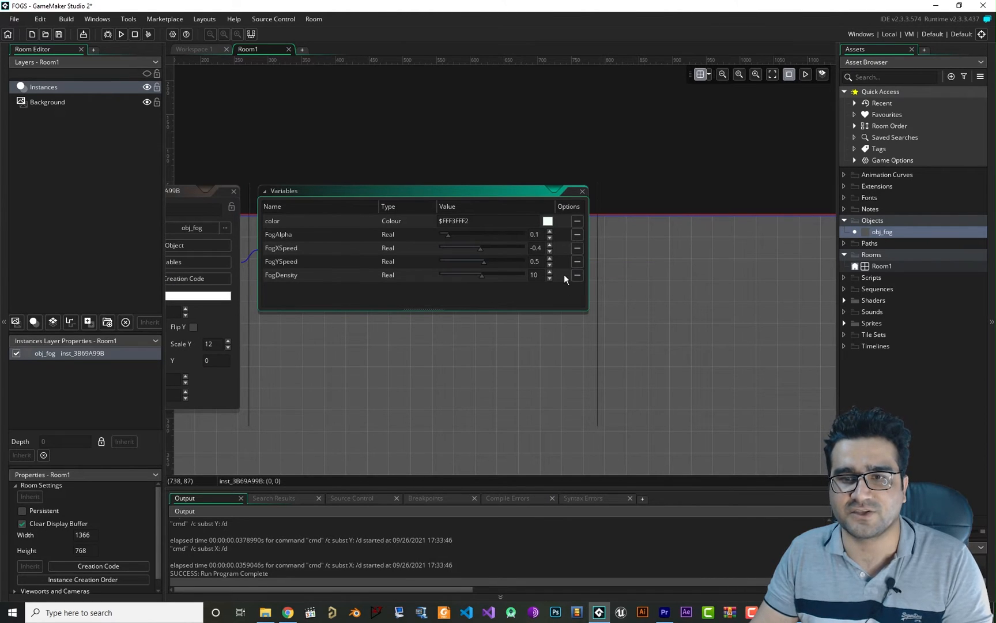
mouse_move(284, 240)
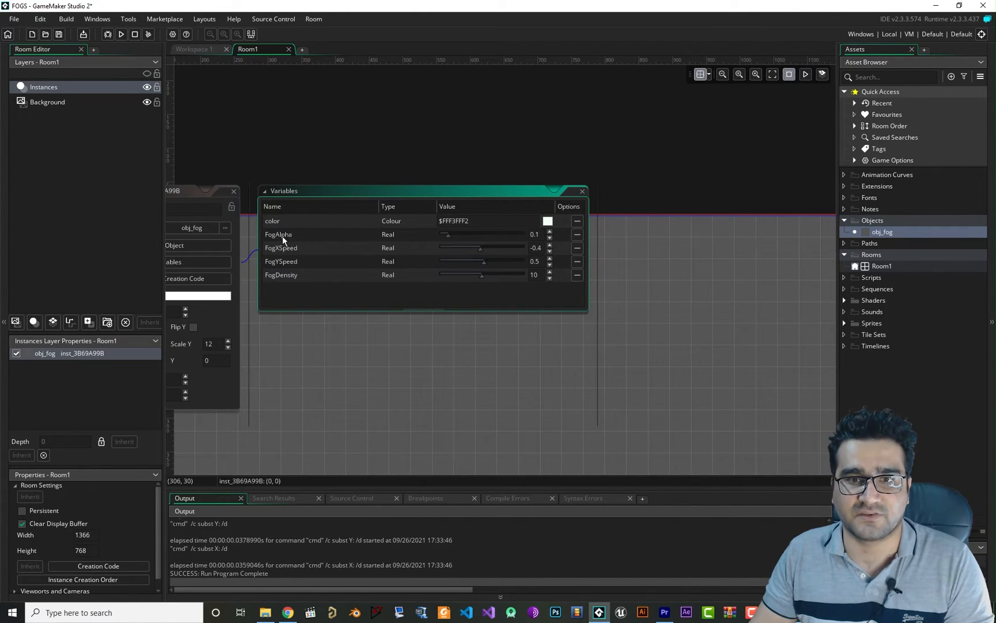
mouse_move(285, 269)
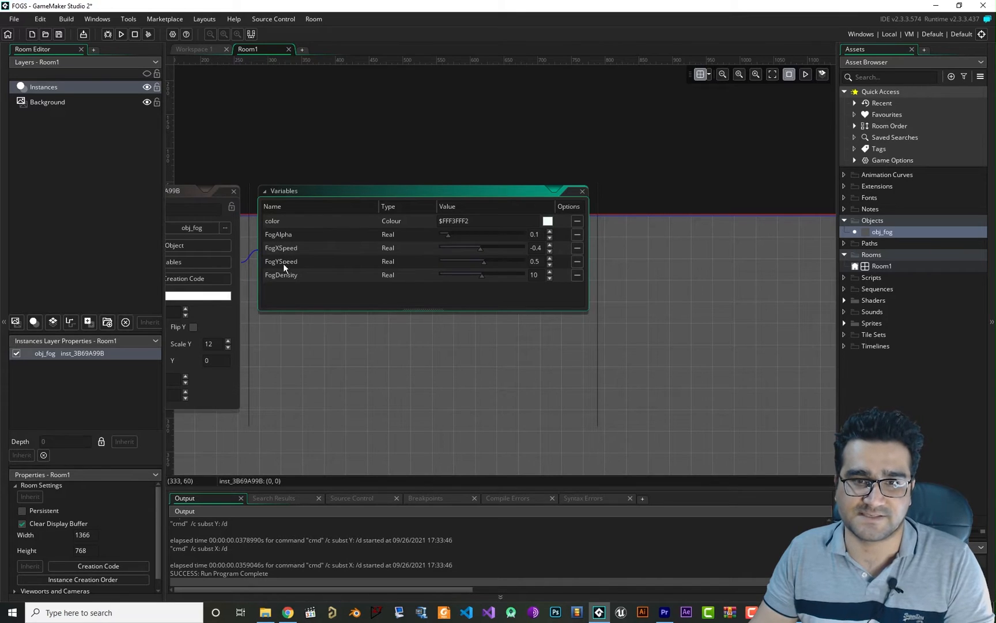
mouse_move(277, 284)
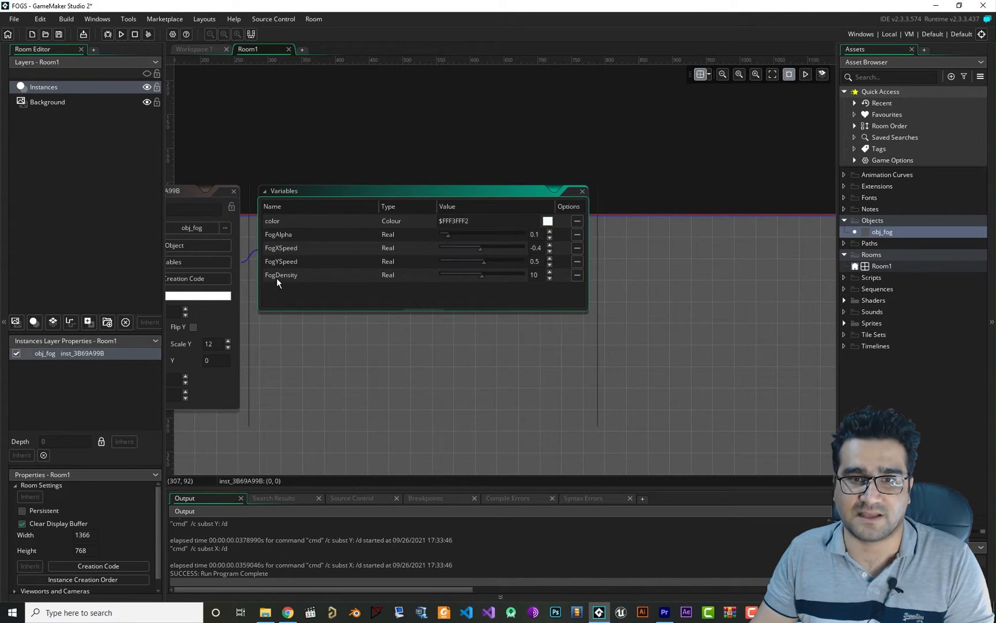
mouse_move(434, 291)
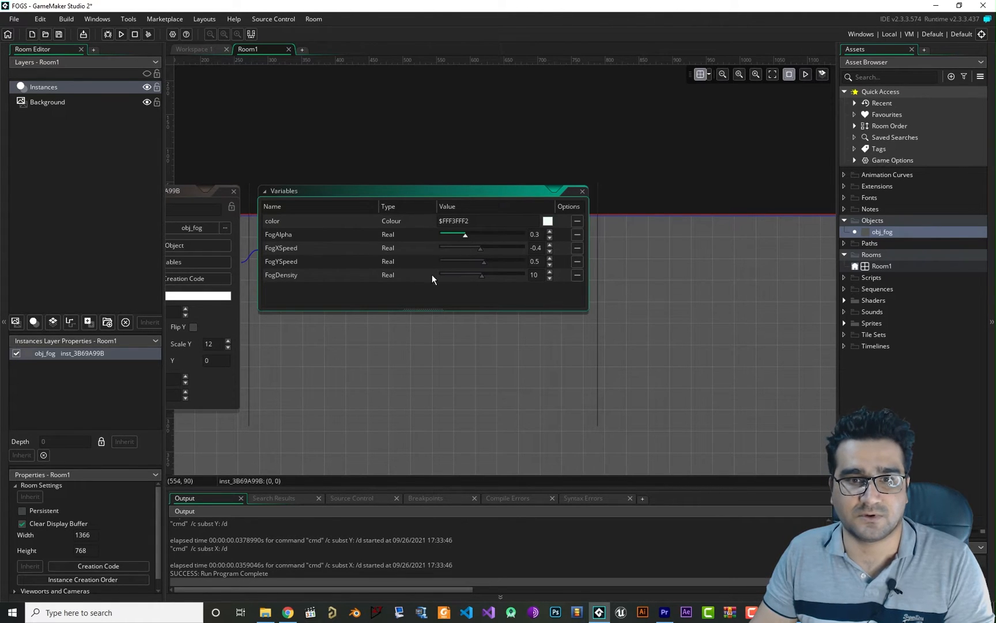
left_click(120, 34)
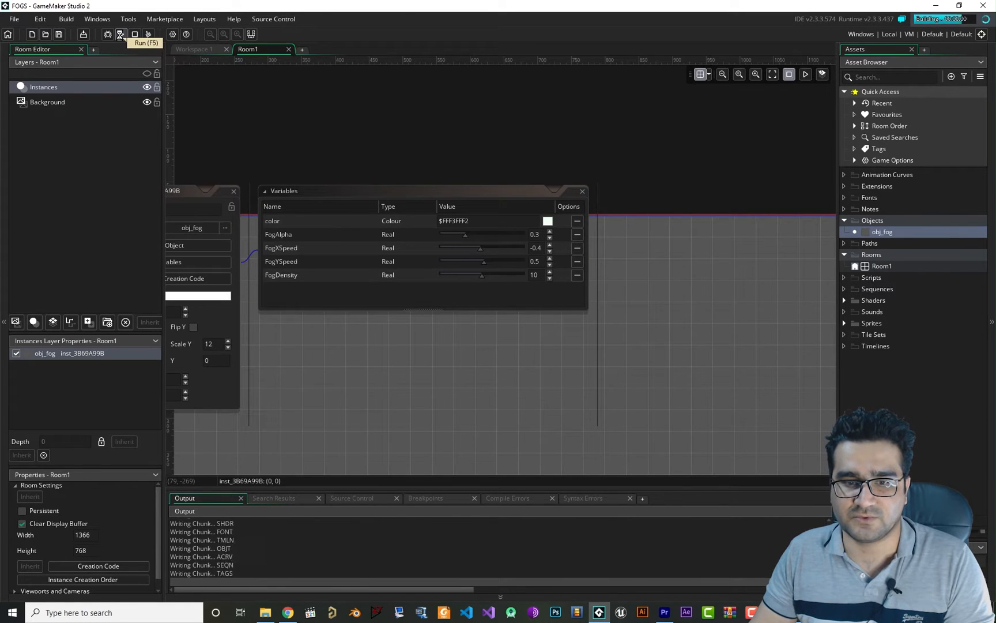
Run the game to preview the denser fog at FogAlpha 0.3.
left_click(120, 35)
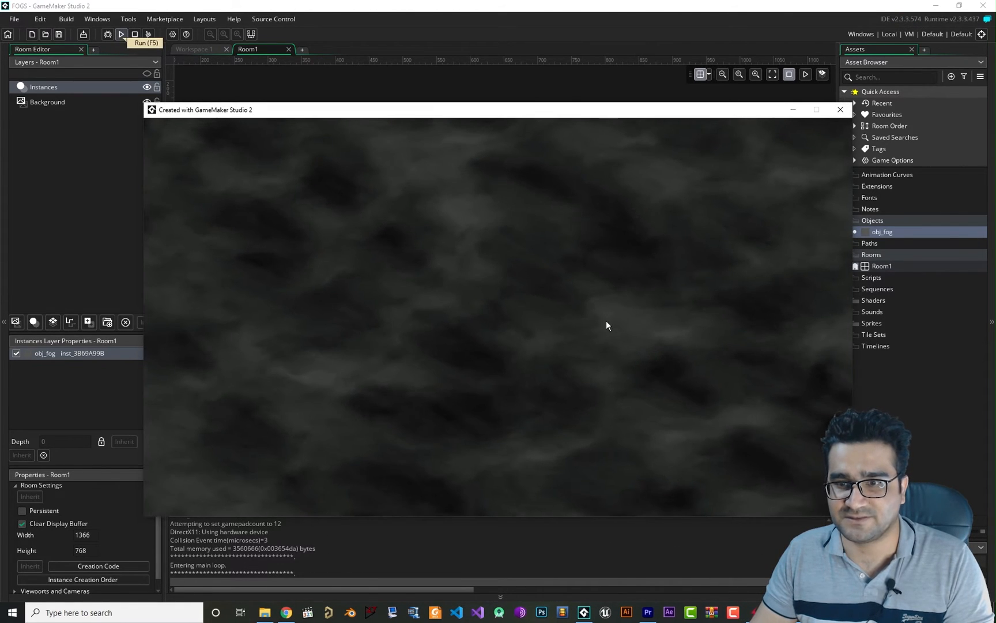
mouse_move(704, 279)
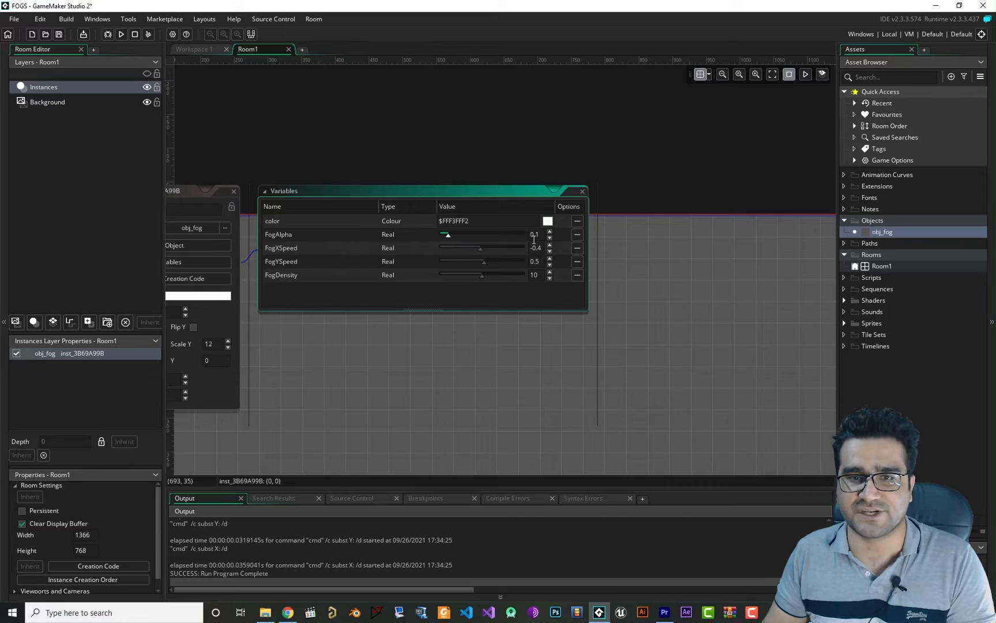
mouse_move(507, 253)
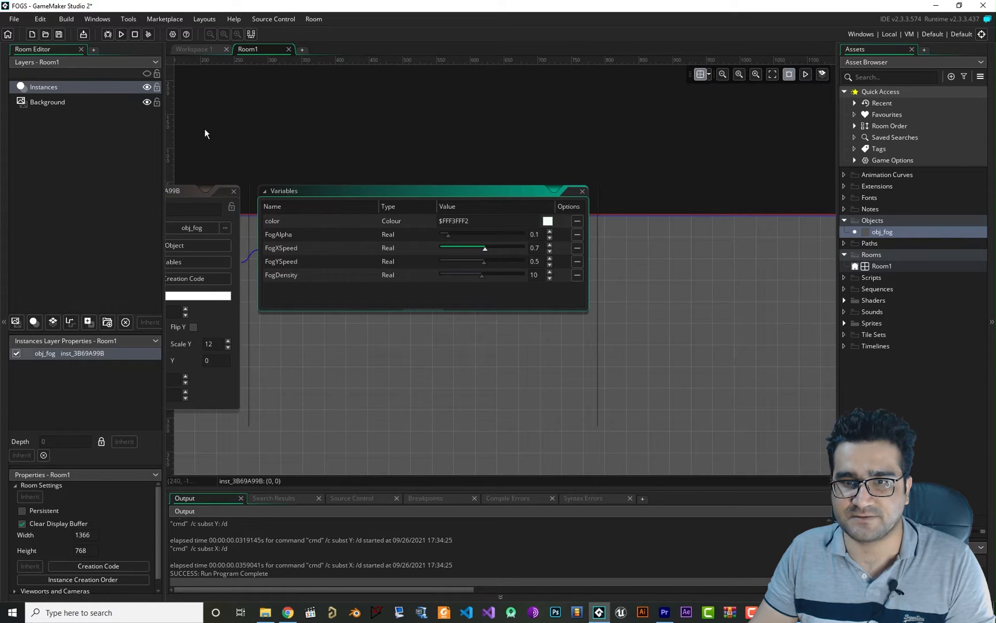
Set FogXSpeed to 0.7 with FogAlpha back at 0.1 and run the game.
left_click(121, 34)
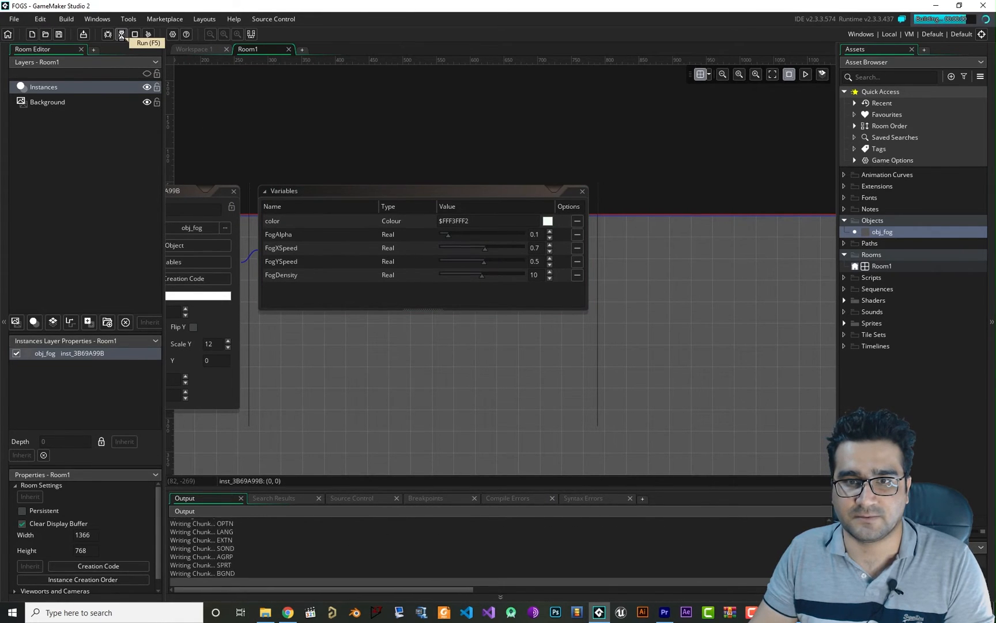
Run the game to watch the fog drifting at the new horizontal speed.
left_click(121, 34)
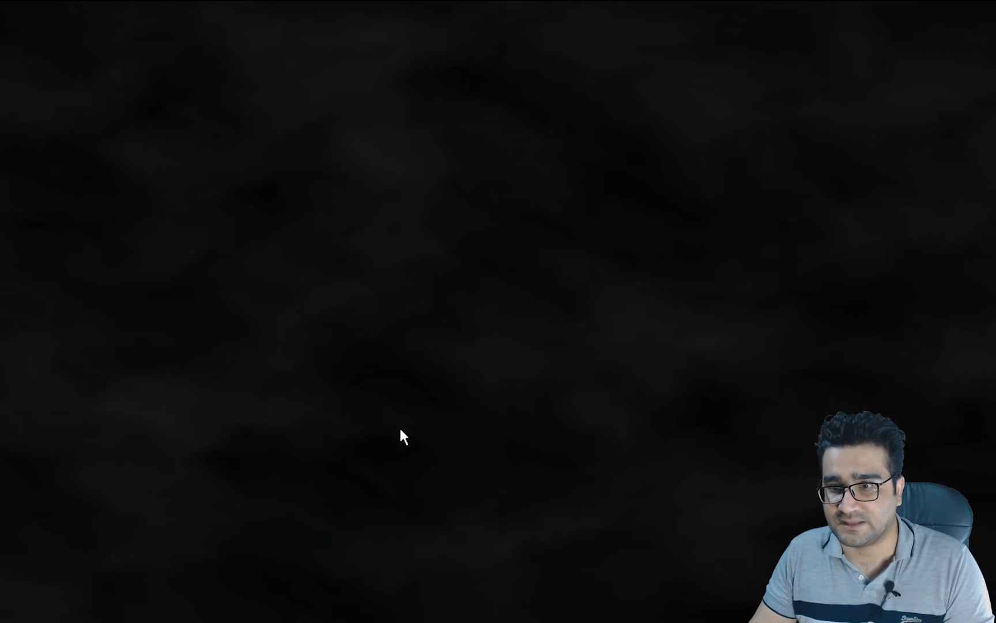
mouse_move(613, 256)
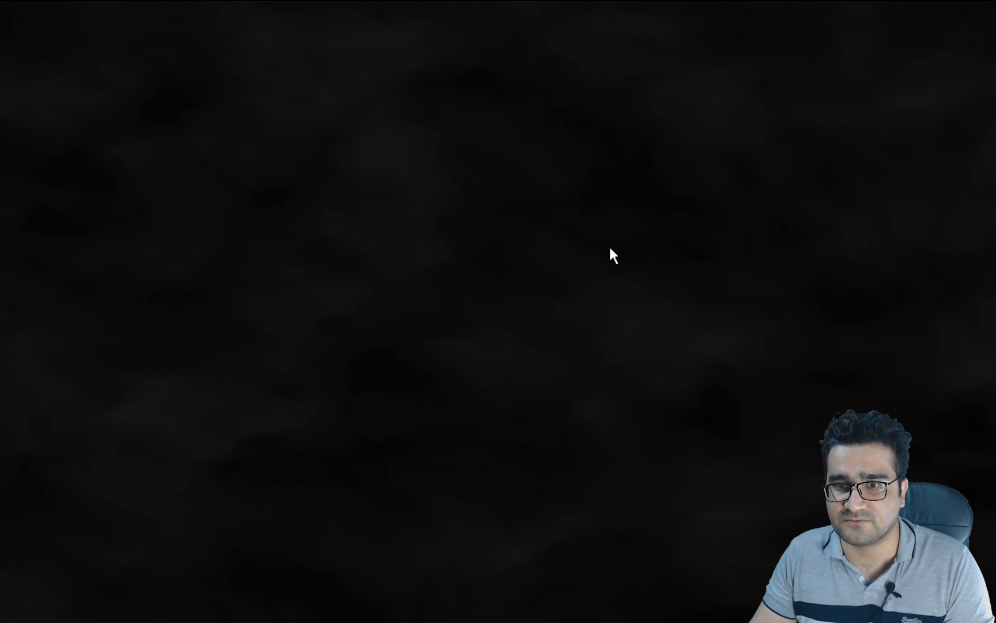
mouse_move(660, 268)
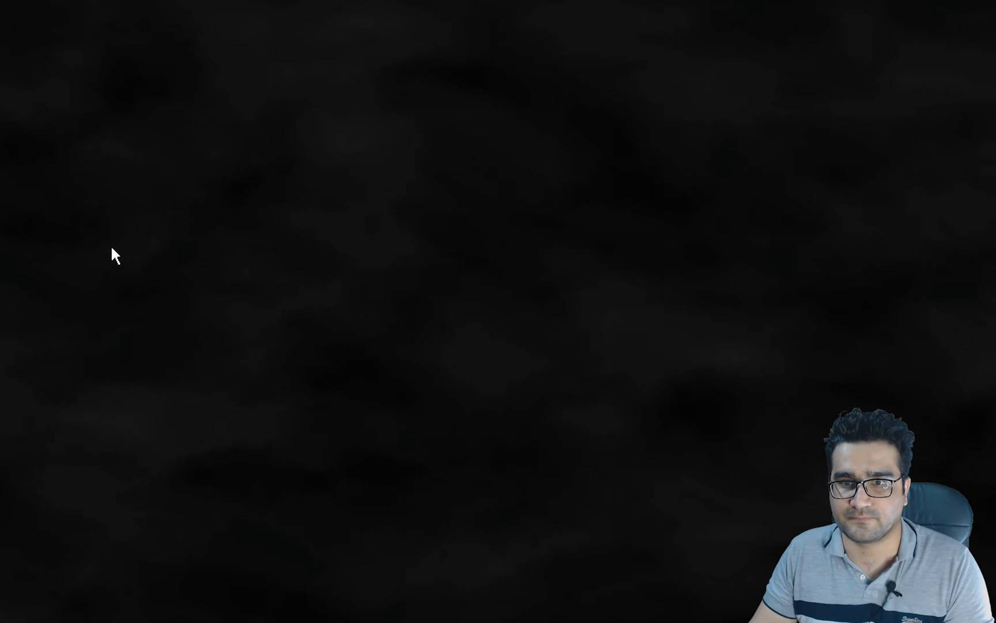
mouse_move(376, 344)
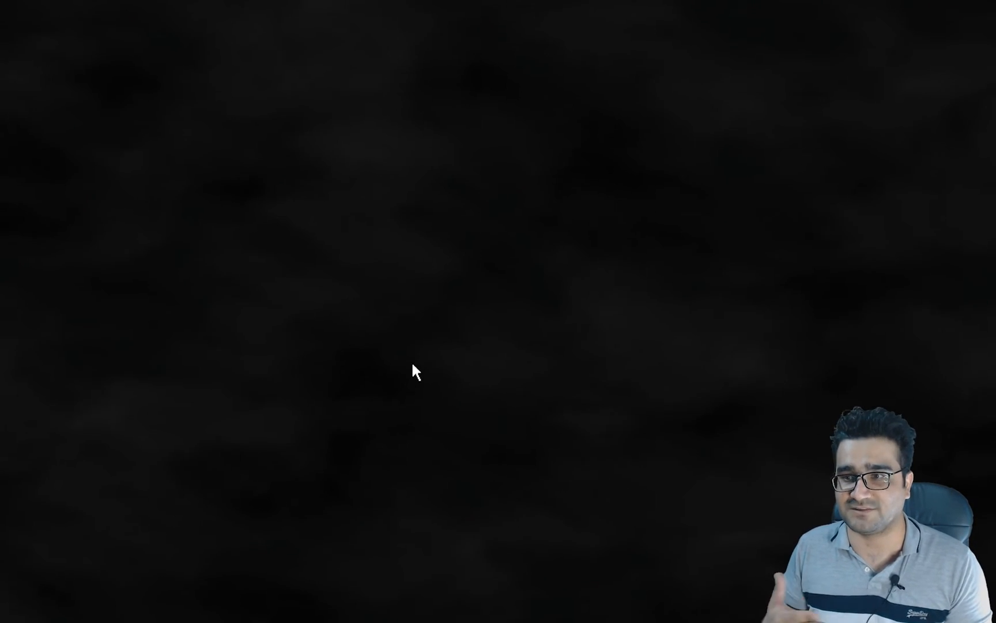
mouse_move(653, 329)
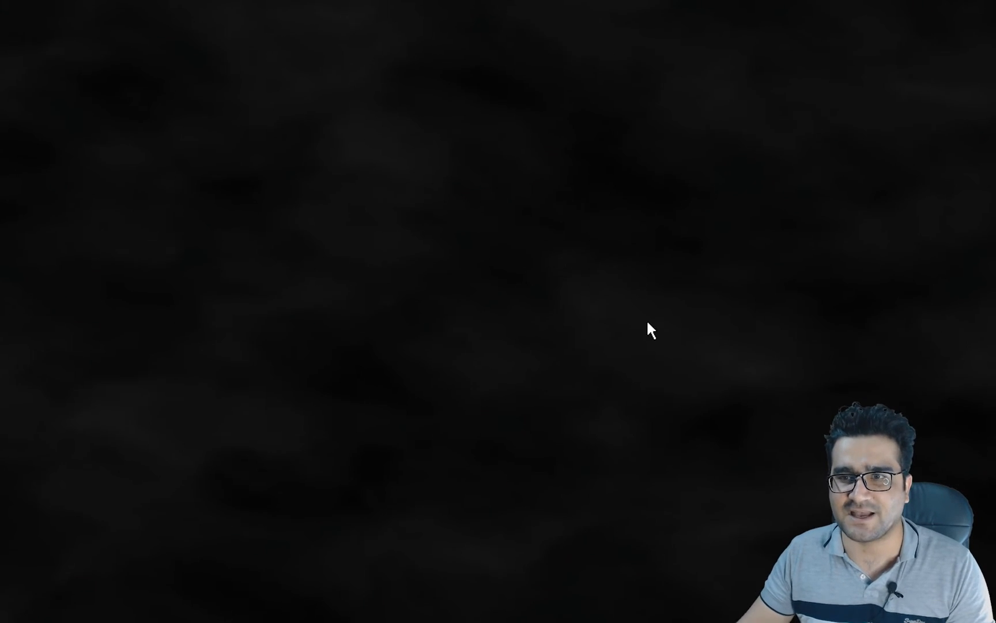
mouse_move(730, 301)
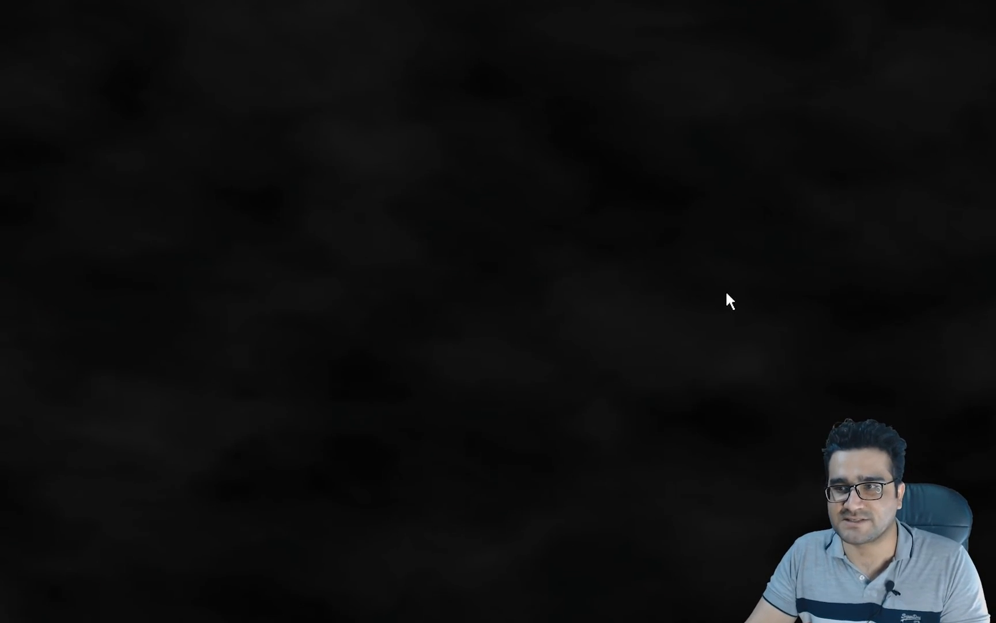
mouse_move(825, 210)
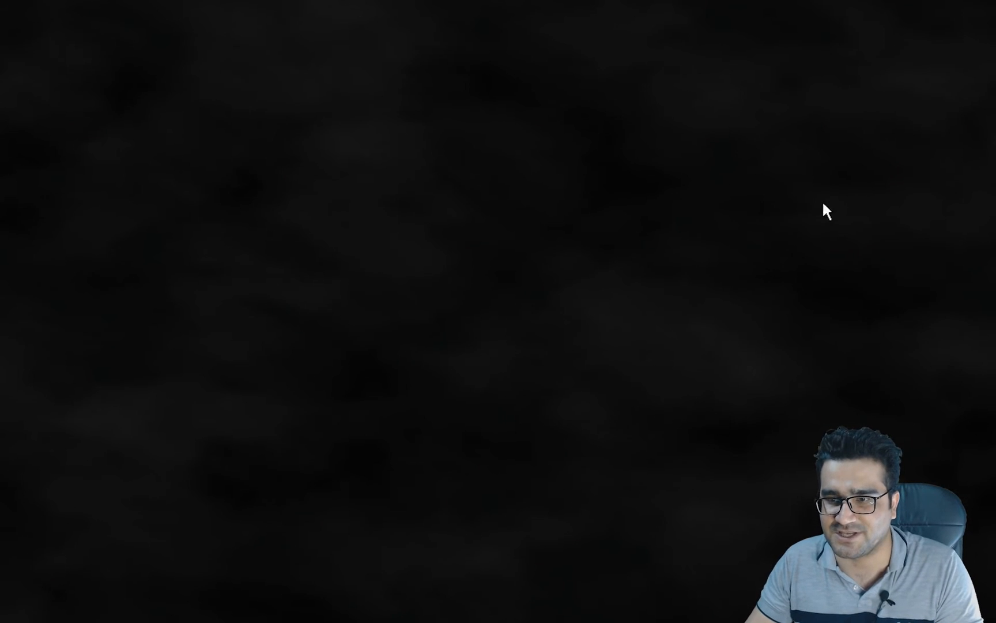
mouse_move(803, 312)
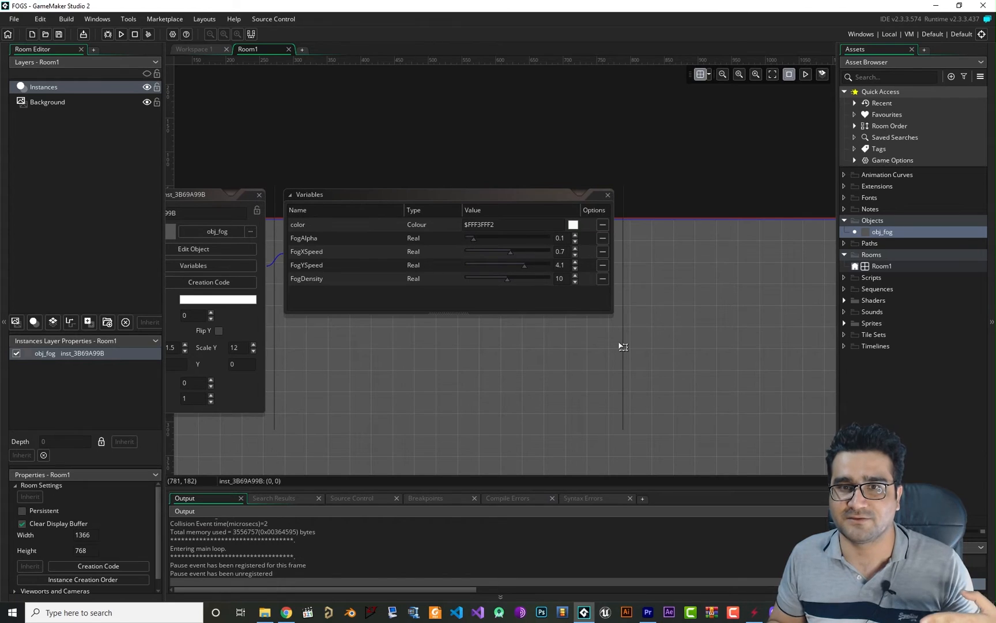
mouse_move(564, 324)
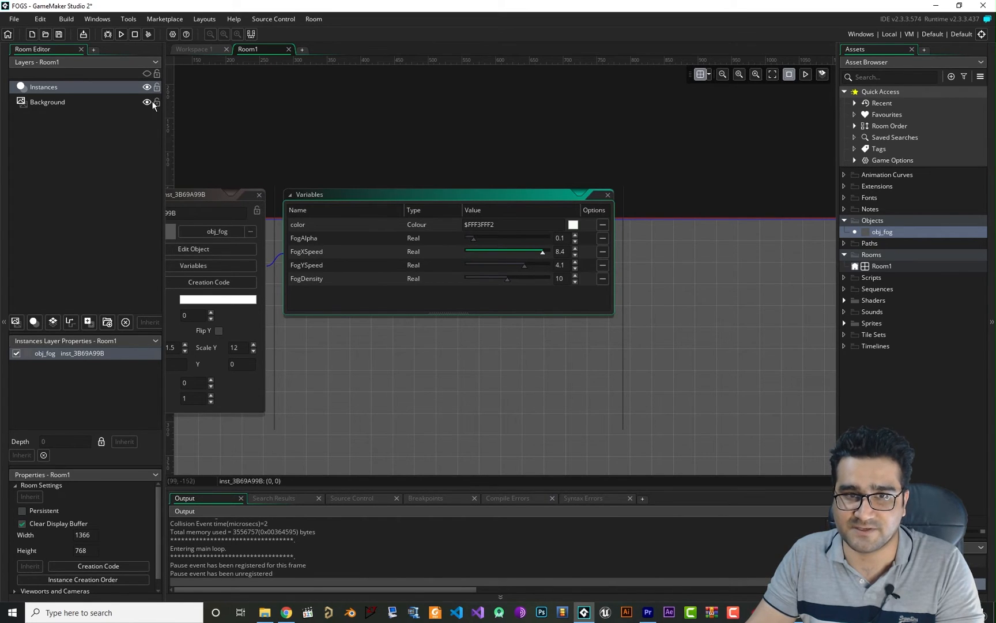
Raise FogXSpeed to 8.4 and run the game to preview it.
left_click(121, 34)
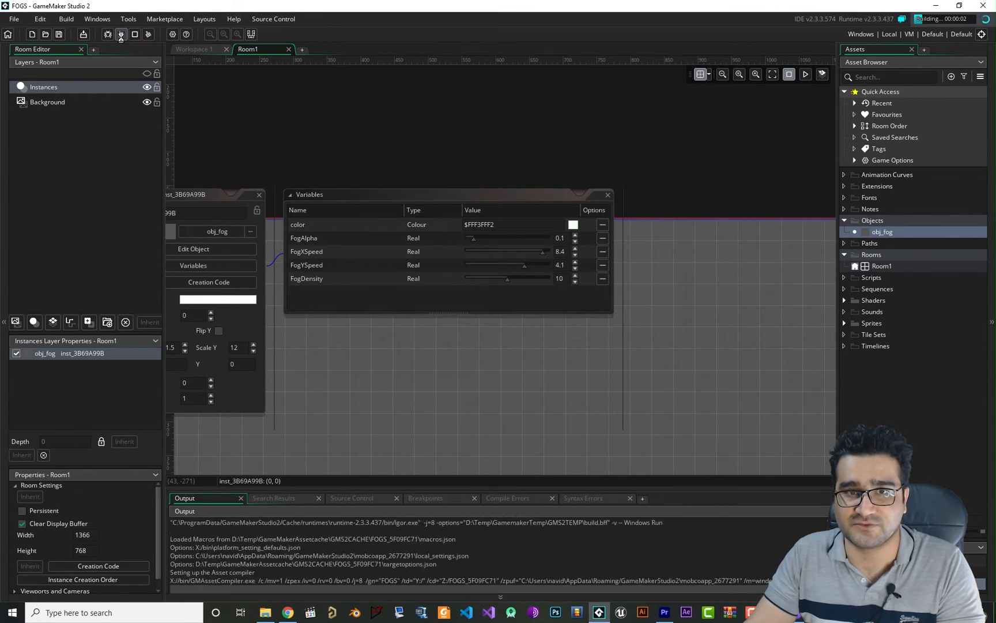
left_click(120, 34)
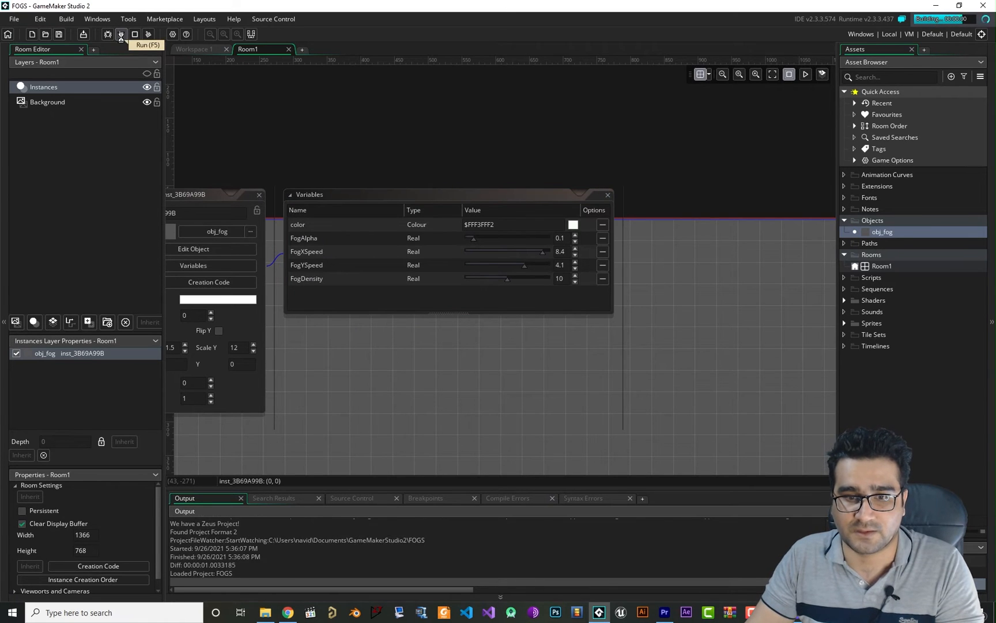
Preview the faster fog, close the game, lower FogYSpeed to 0.3 and relaunch.
left_click(120, 35)
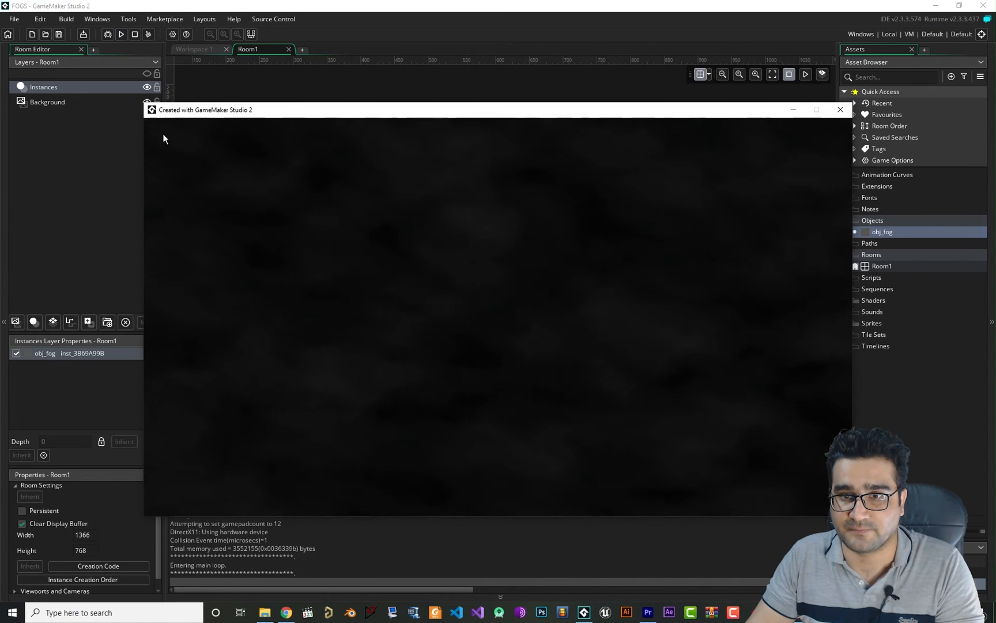
mouse_move(249, 329)
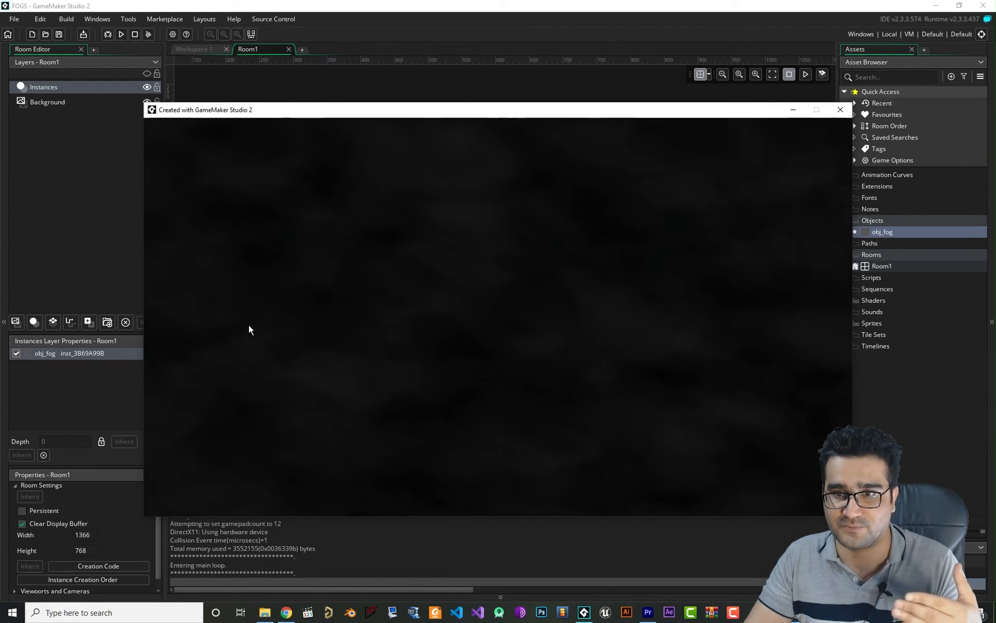
mouse_move(746, 351)
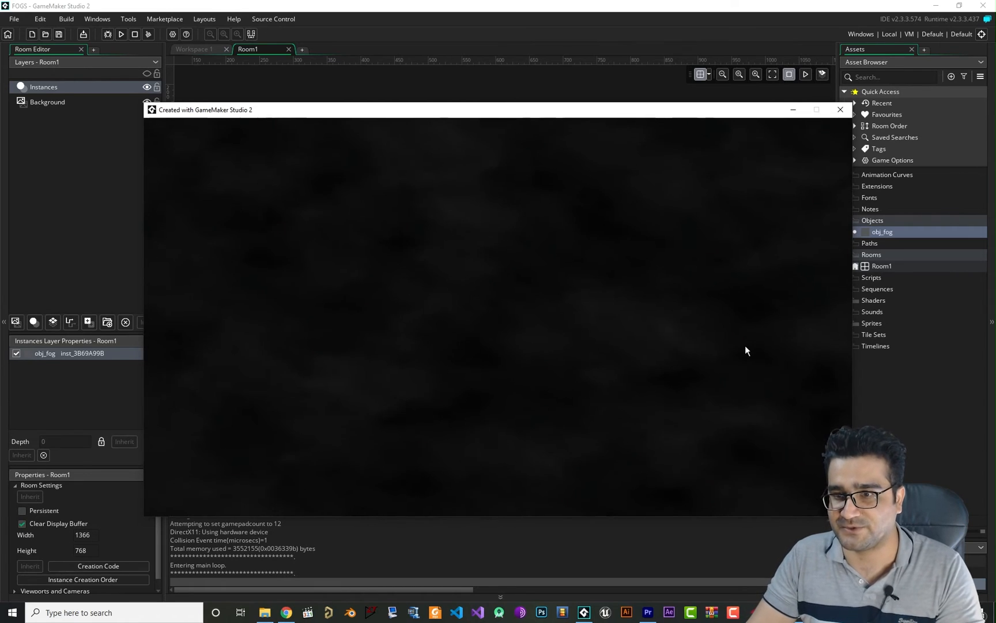
left_click(839, 110)
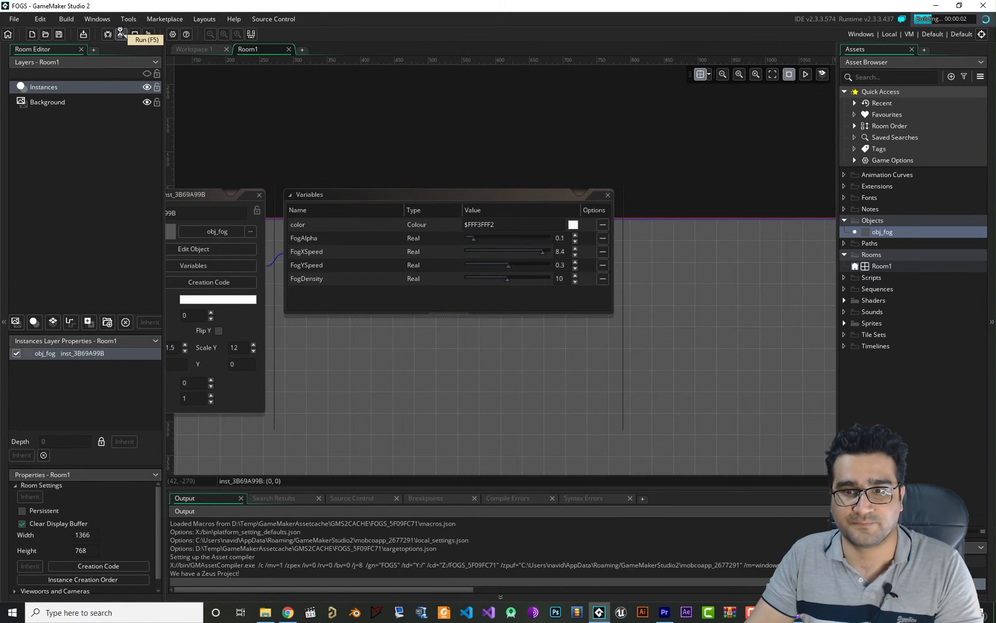
left_click(120, 34)
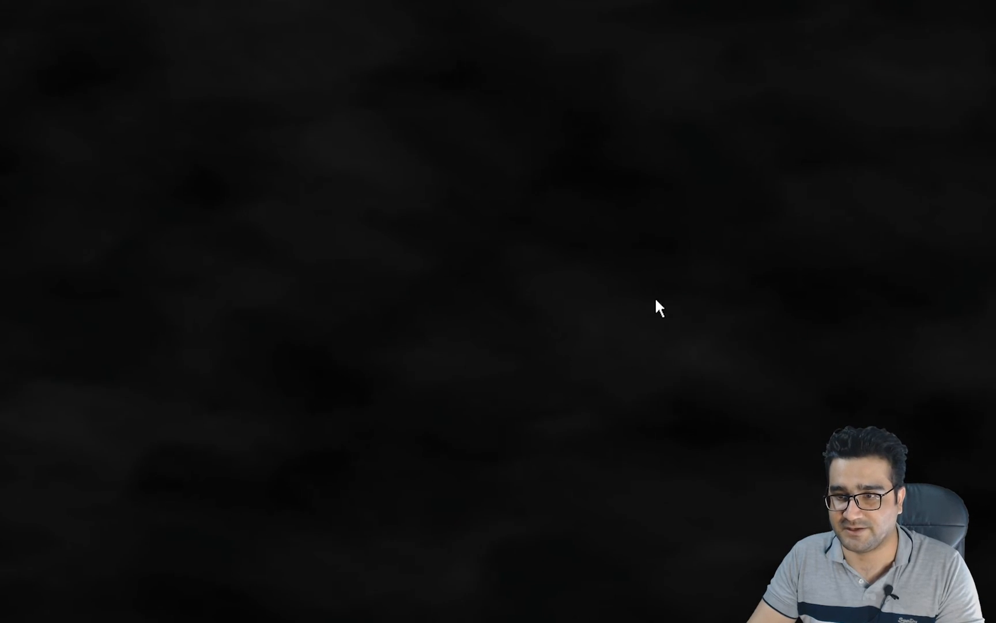
mouse_move(578, 353)
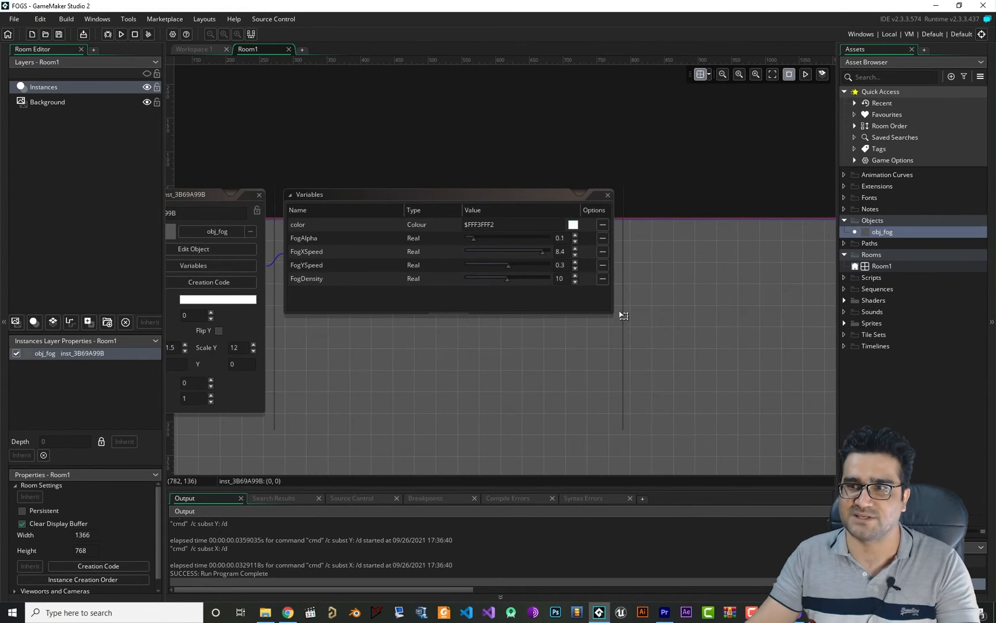
mouse_move(871, 232)
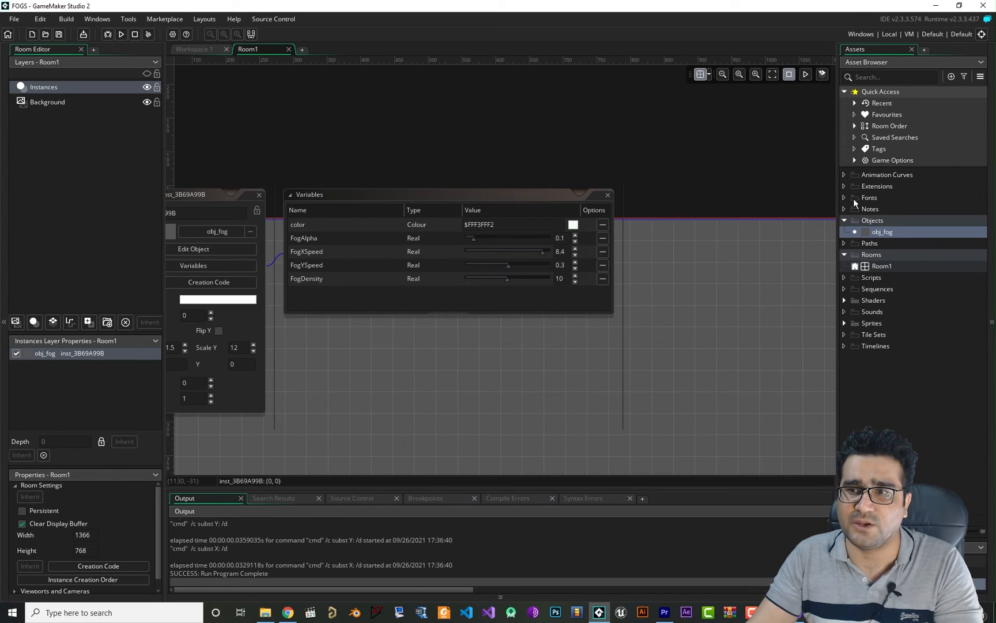
Expand the Shaders group in the Asset Browser to show shd_fog.
left_click(844, 300)
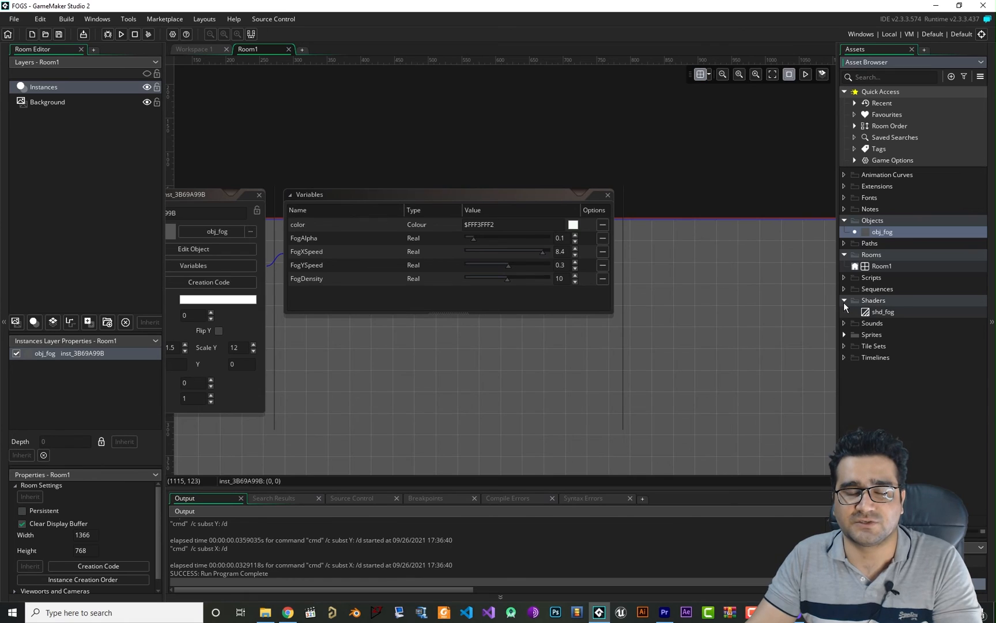
Review shd_fog's fragment shader main() using FogXSpeed, FogYSpeed, FogDensity and FogAlpha, then collapse its editor.
double_click(882, 311)
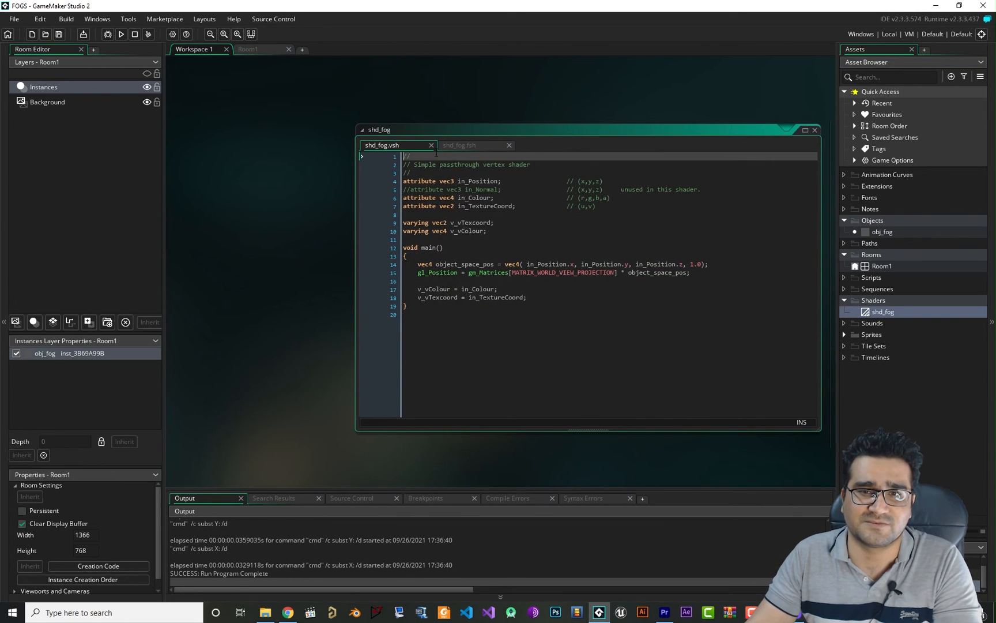
left_click(460, 145)
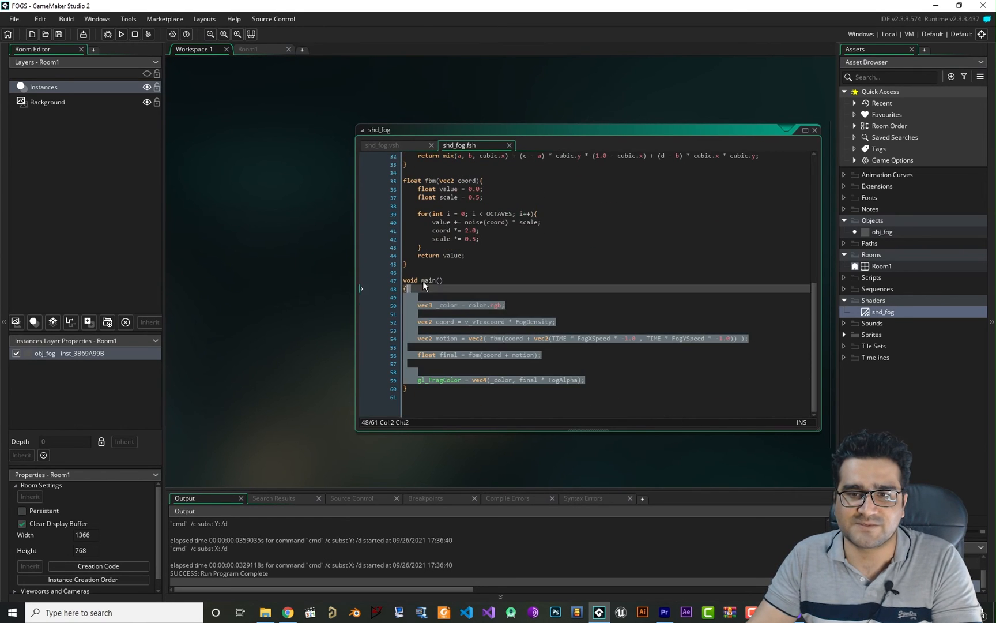
left_click(445, 296)
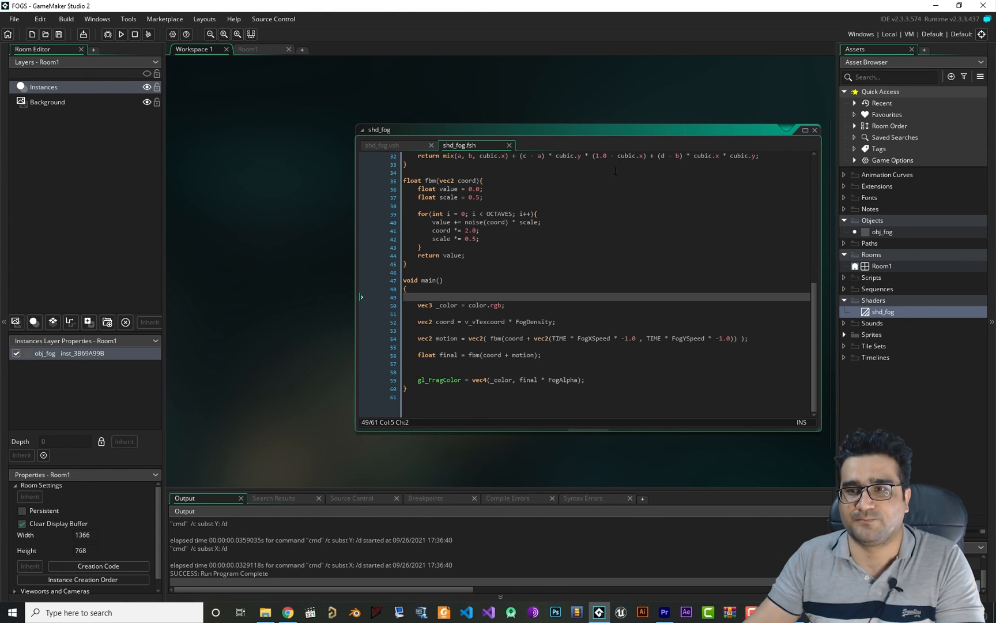
left_click(805, 129)
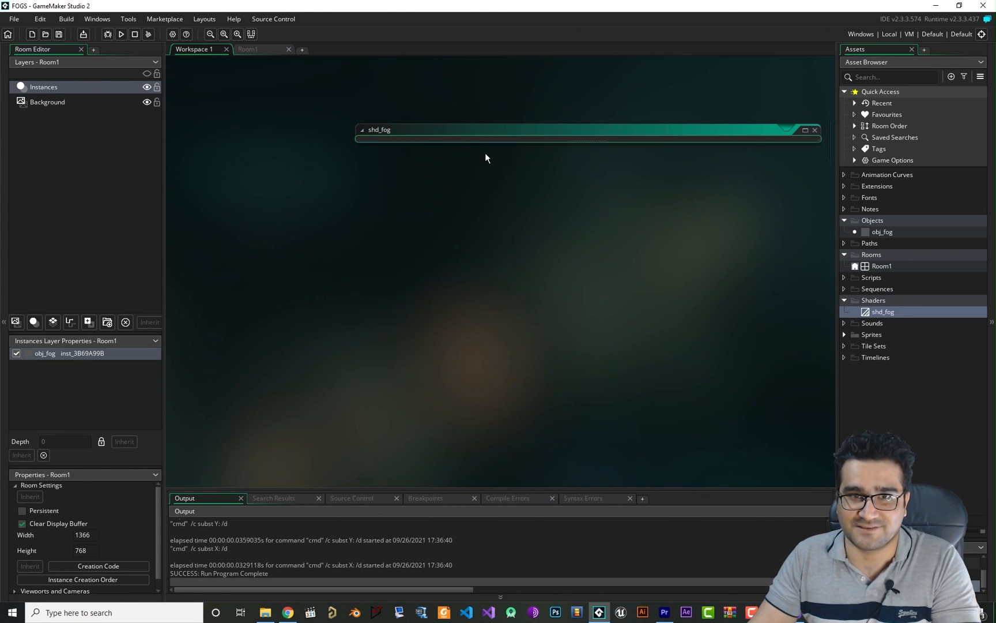